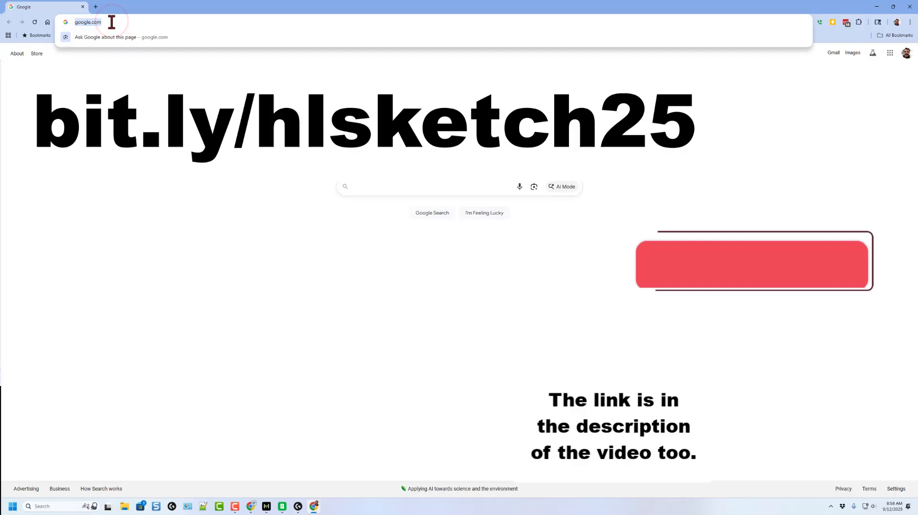
type("https://bit.ly/hlsketch25")
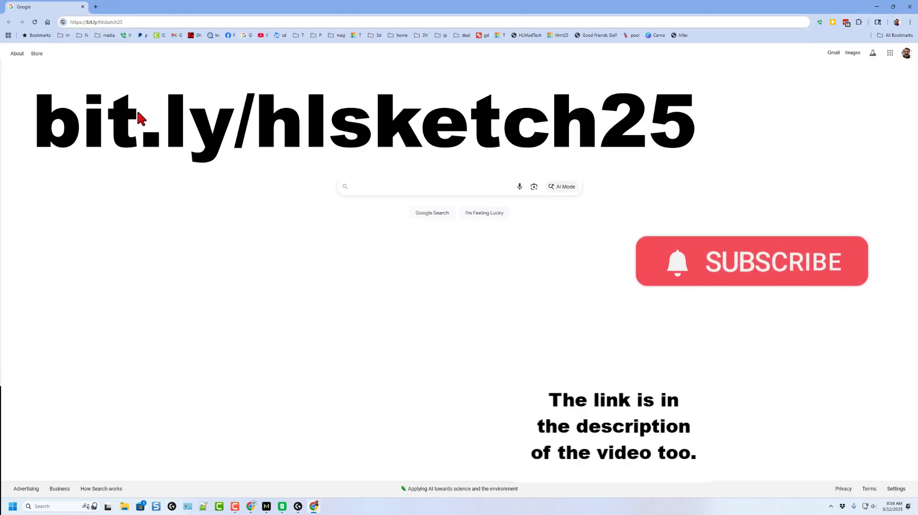
left_click(117, 21)
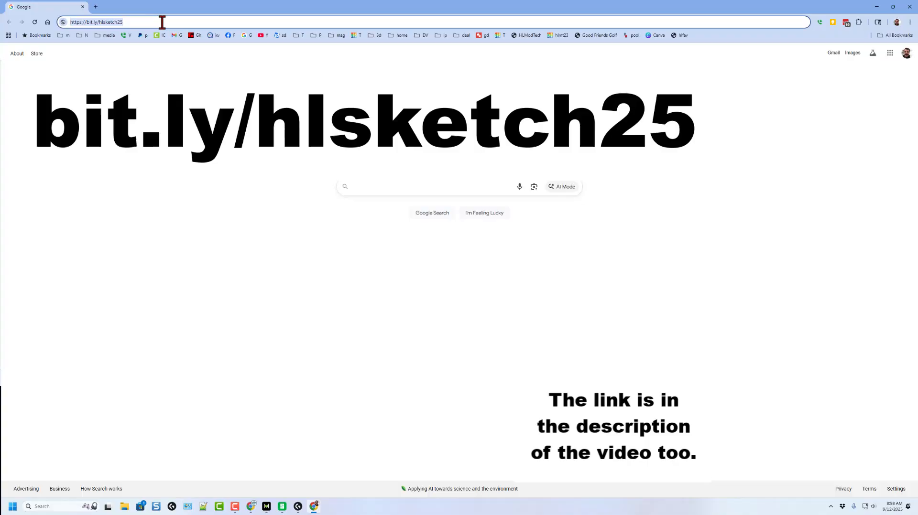
key("Enter")
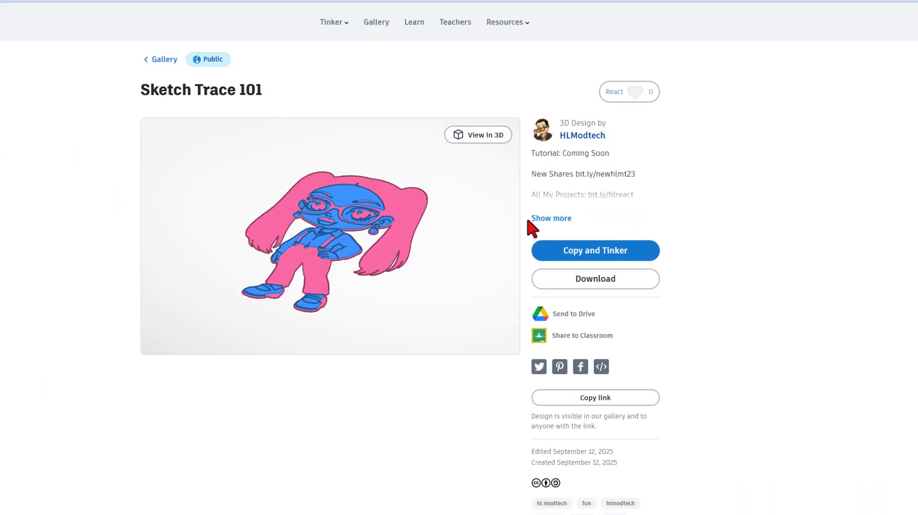
Step: Expand the Sketch Trace 101 description and copy the design into the editor
left_click(550, 218)
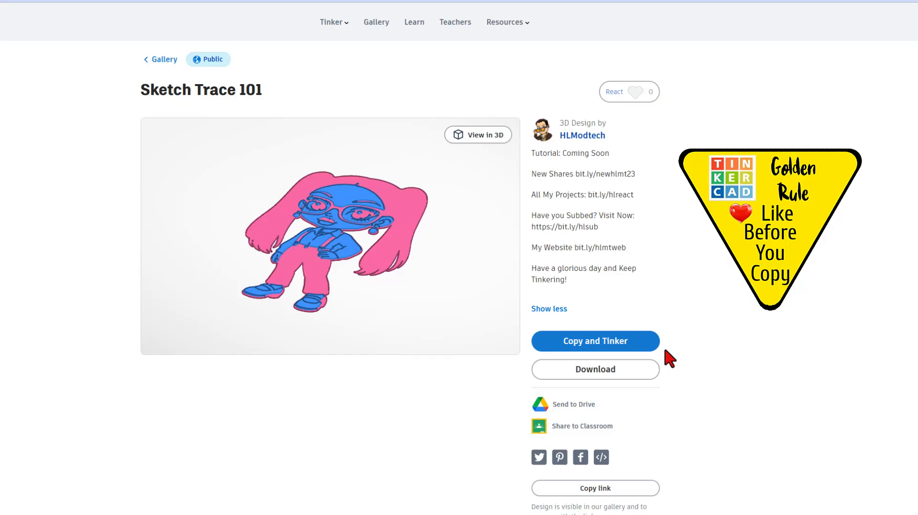
mouse_move(743, 264)
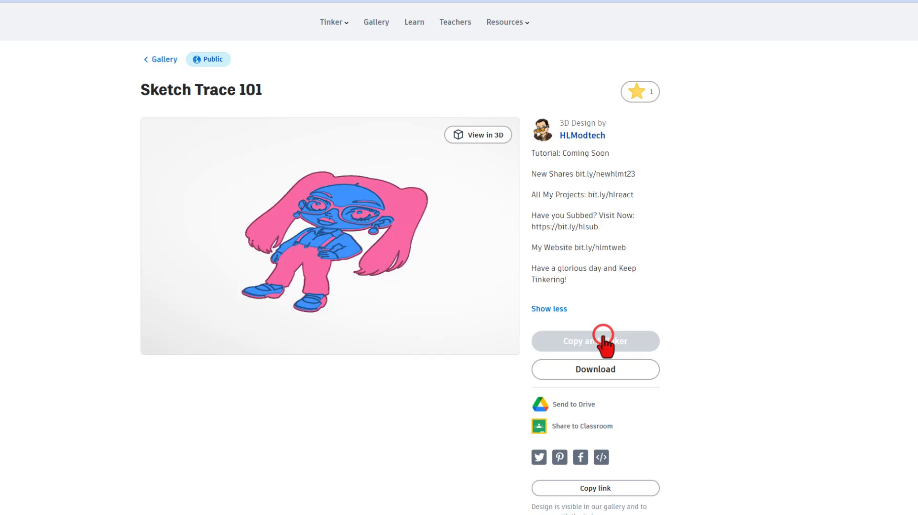
left_click(595, 341)
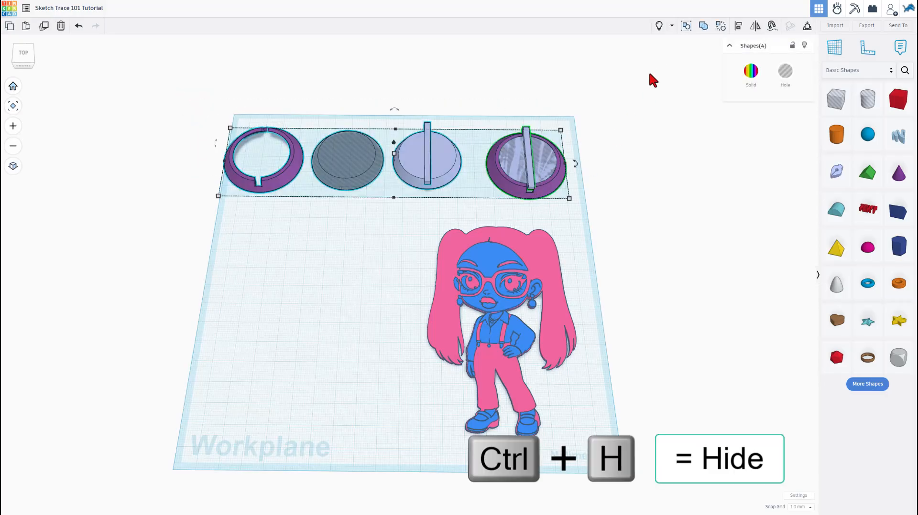
Step: Hide the four circular back pieces with Ctrl+H
key("ctrl+h")
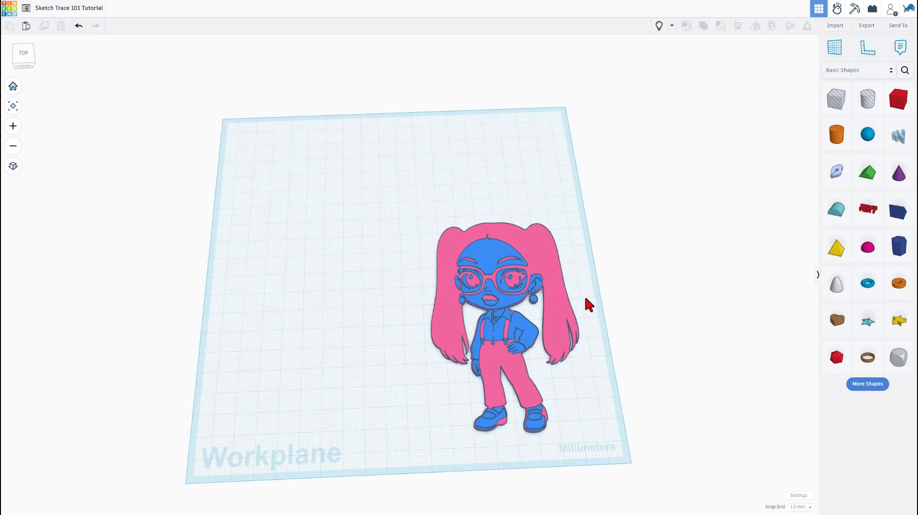
mouse_move(556, 319)
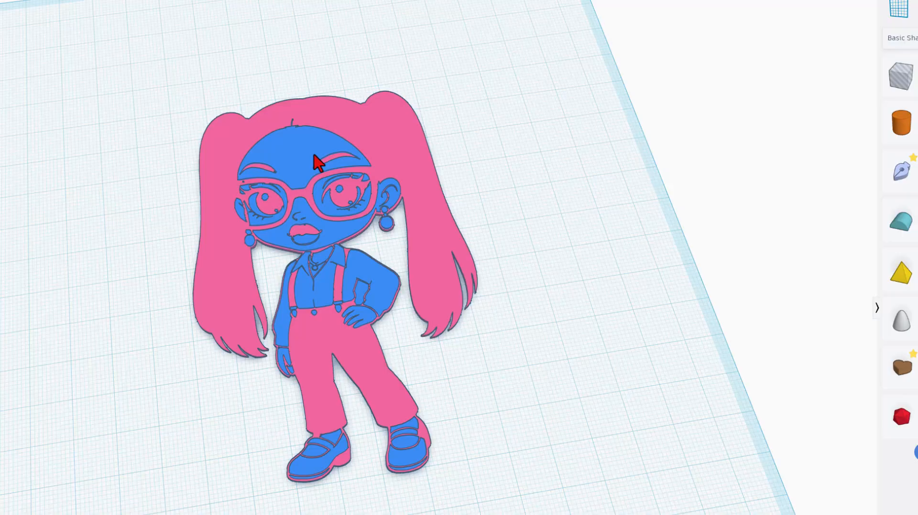
mouse_move(505, 231)
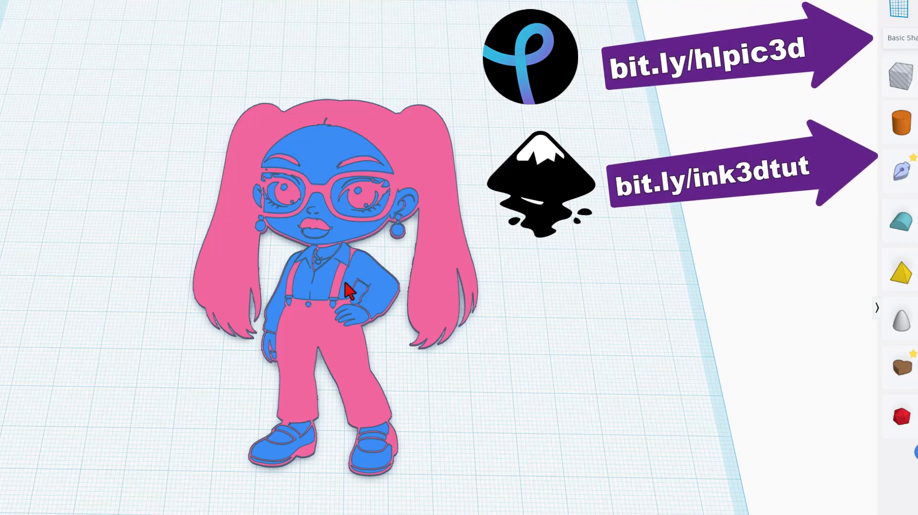
mouse_move(496, 91)
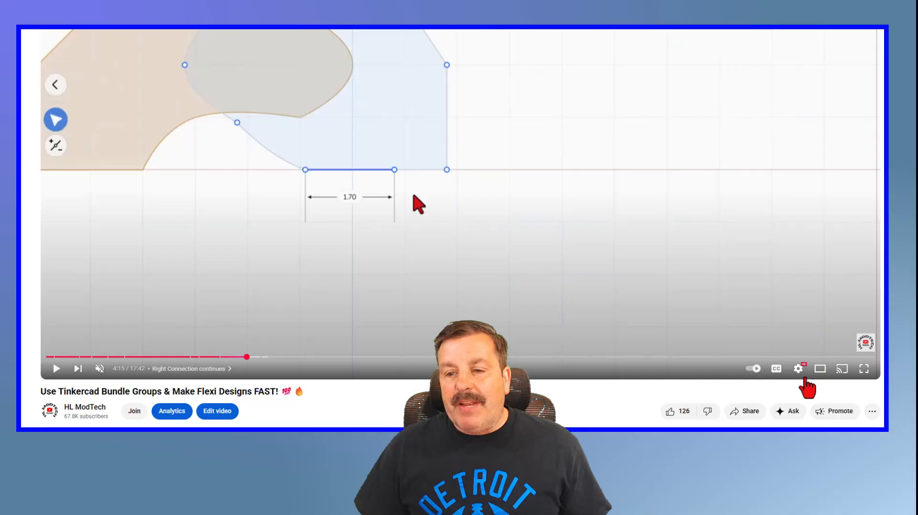
left_click(798, 368)
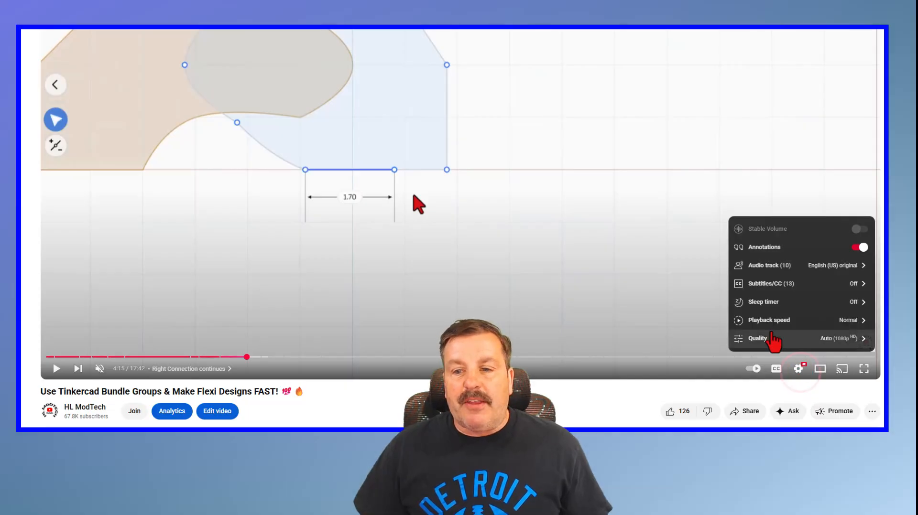
left_click(768, 320)
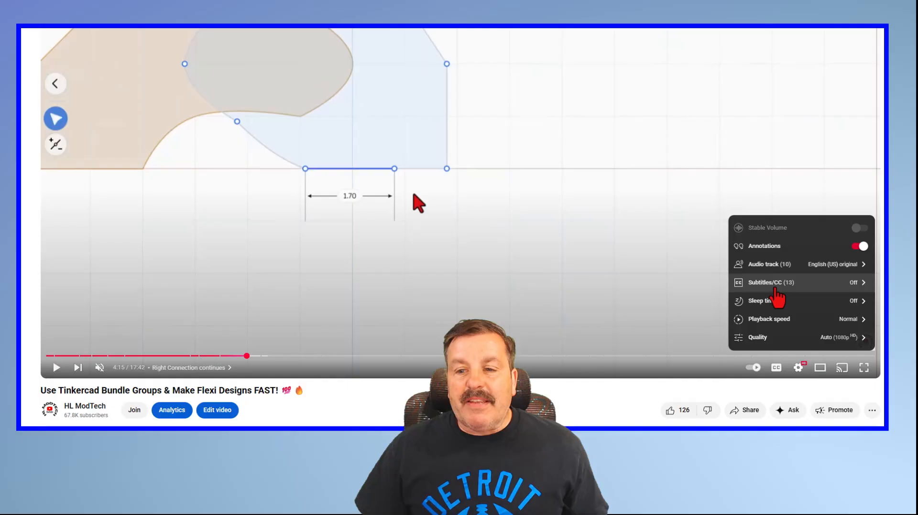
left_click(772, 283)
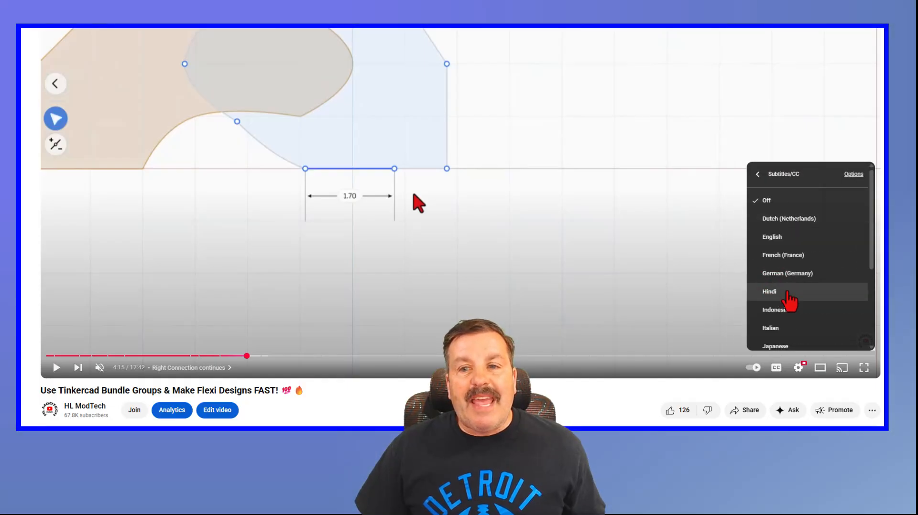
left_click(757, 174)
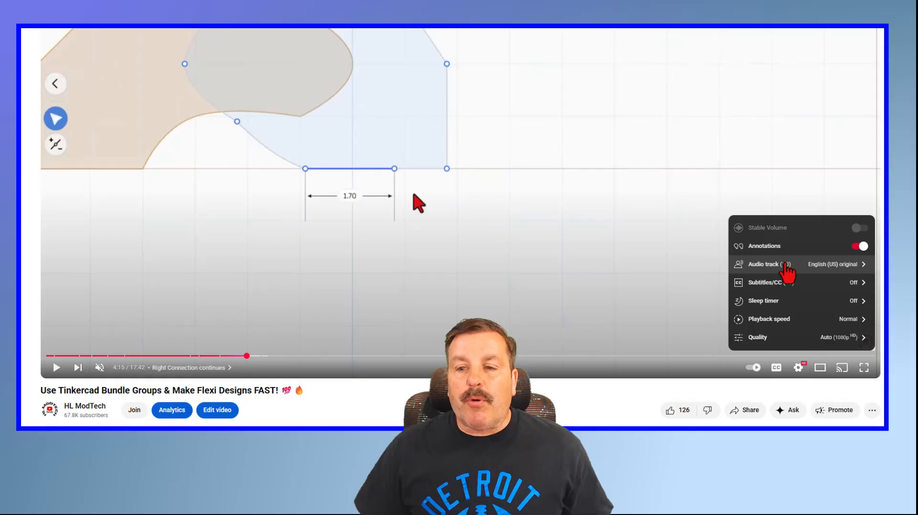
left_click(764, 264)
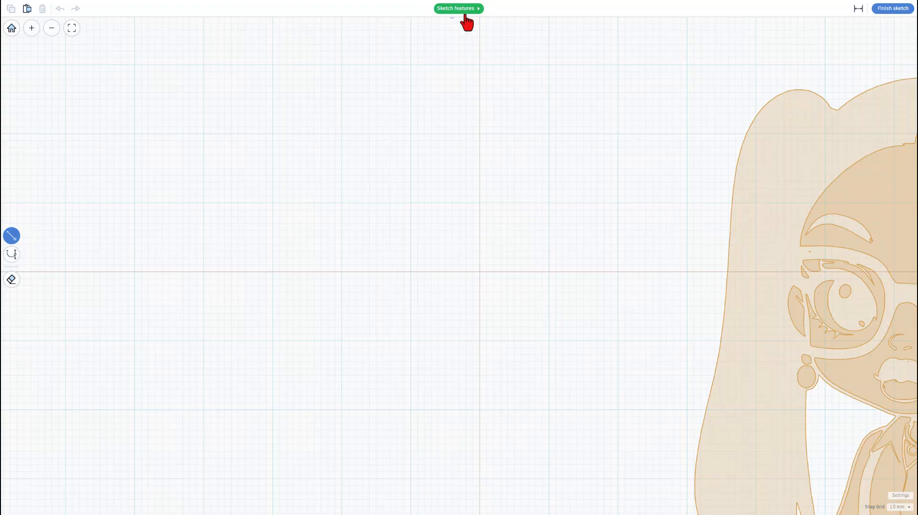
left_click(458, 8)
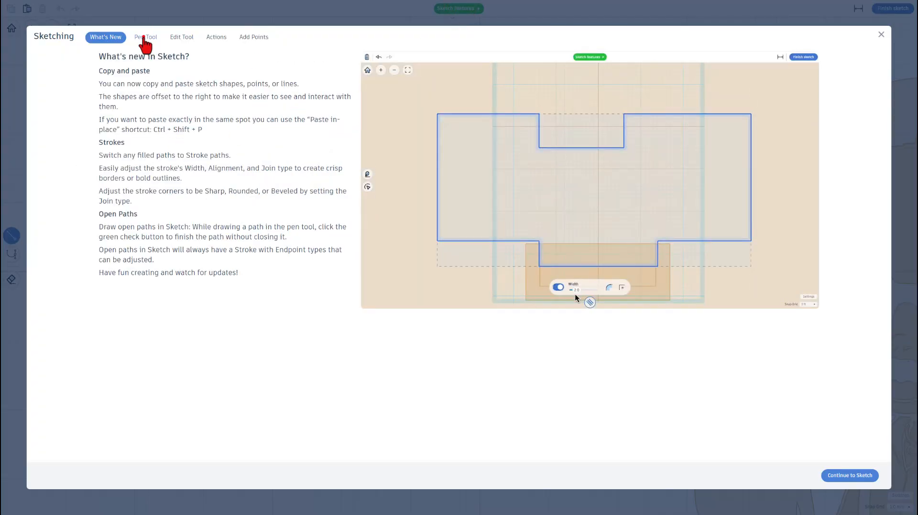
left_click(182, 37)
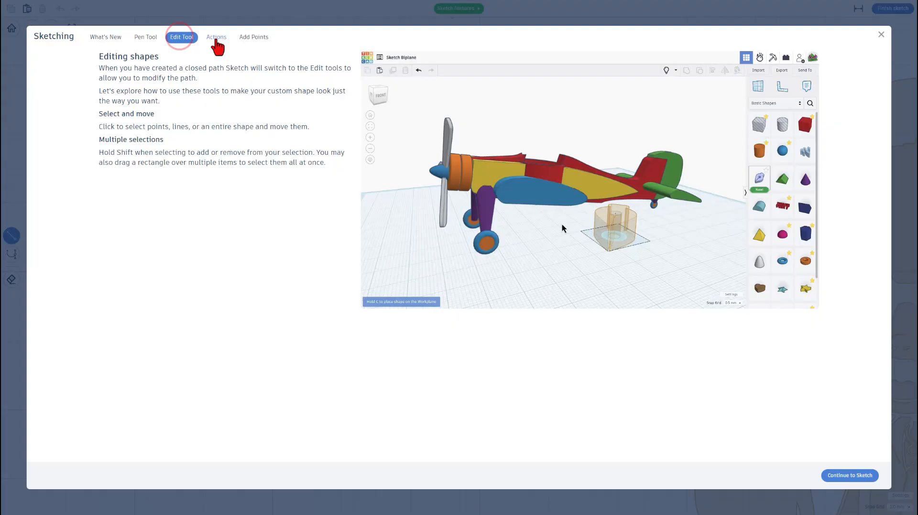
left_click(253, 37)
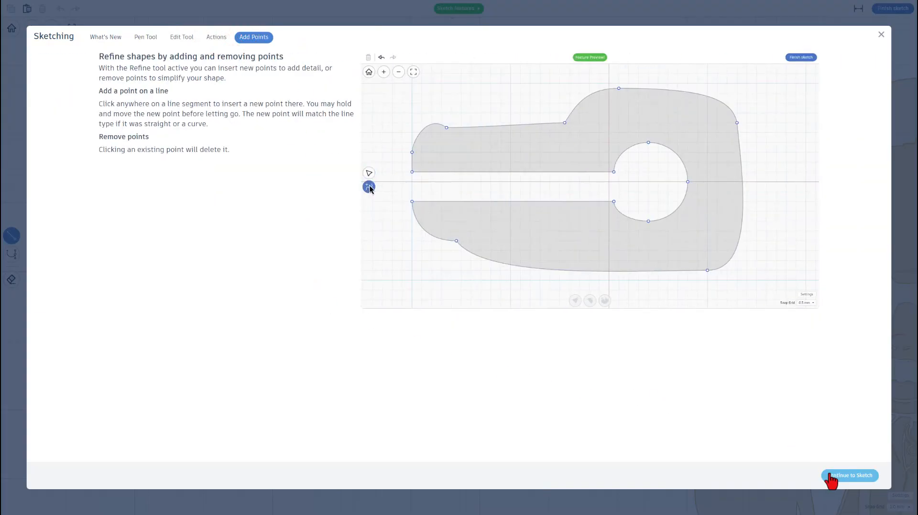
left_click(849, 475)
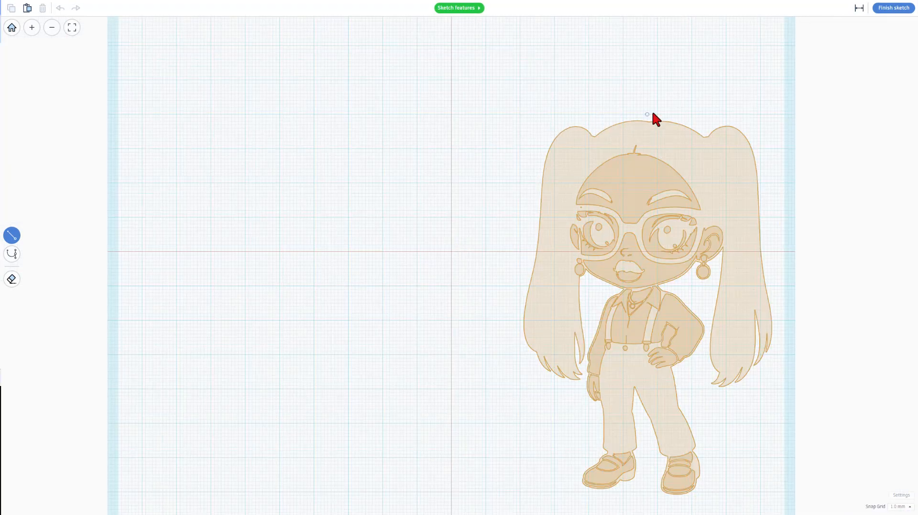
mouse_move(724, 408)
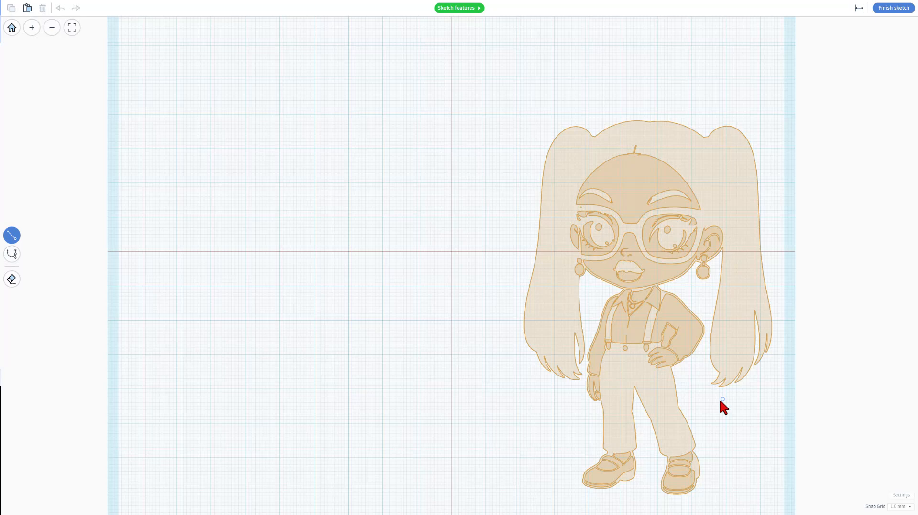
mouse_move(619, 507)
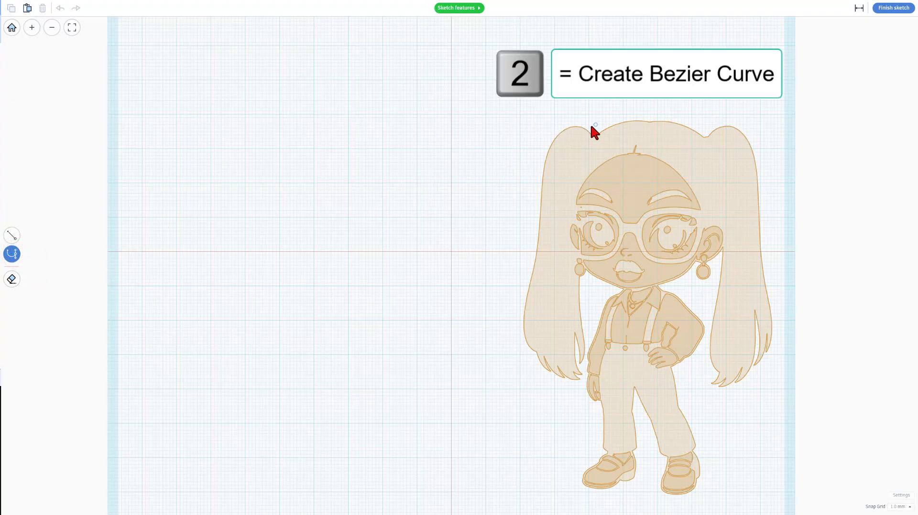
Step: Trace spline points from the top of the hair around the left pigtail
left_click(592, 126)
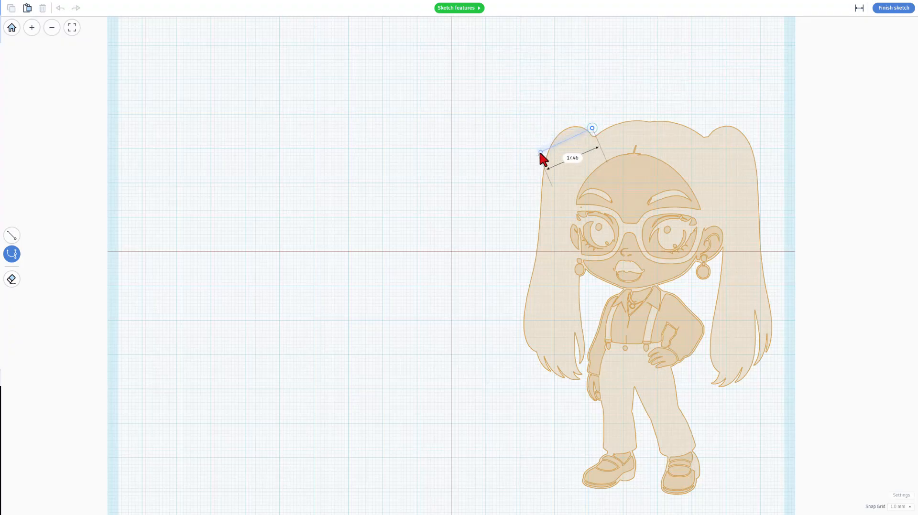
left_click_drag(542, 154, 509, 204)
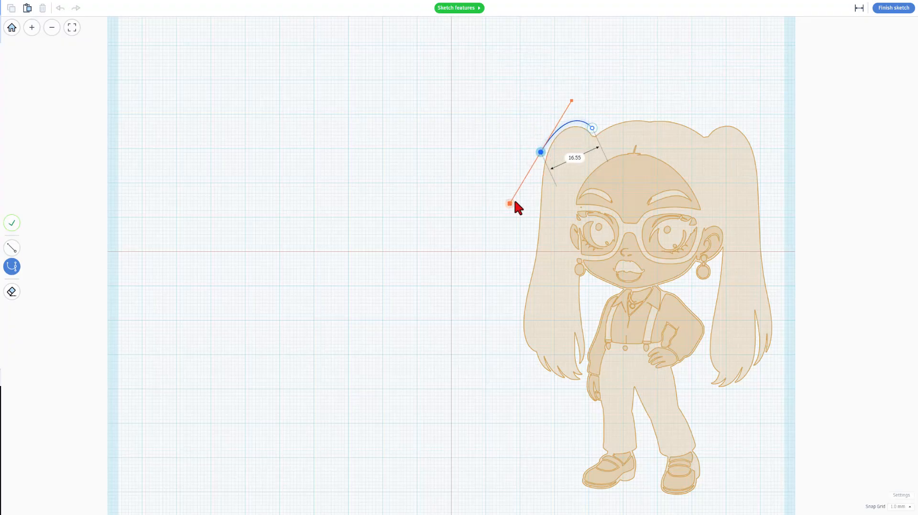
left_click_drag(509, 203, 519, 239)
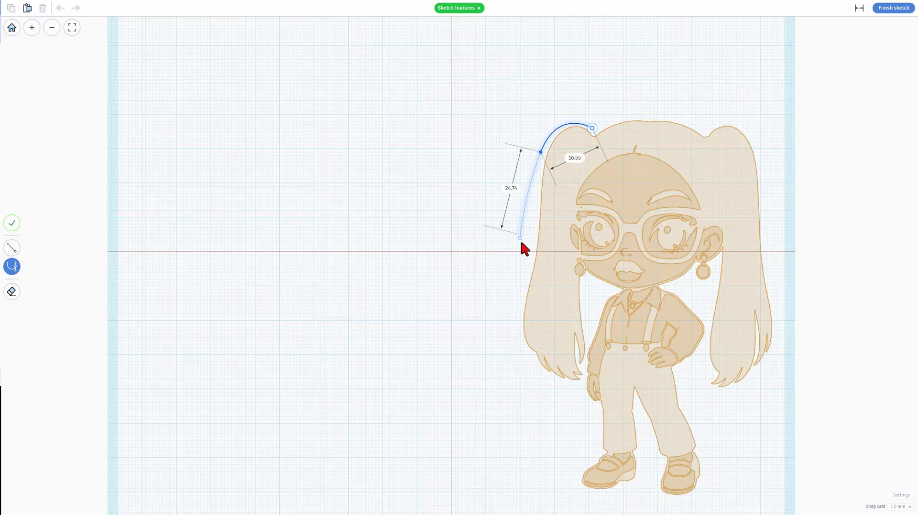
left_click_drag(519, 238, 513, 324)
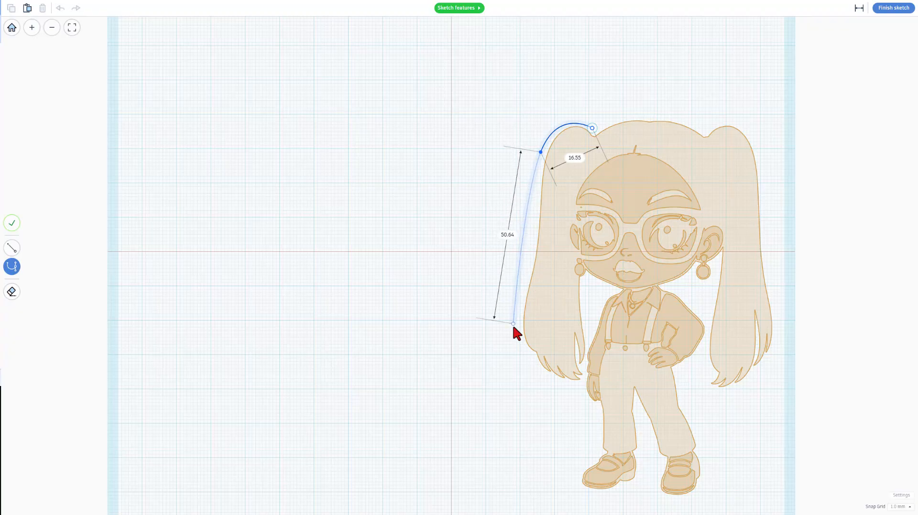
left_click_drag(513, 323, 520, 356)
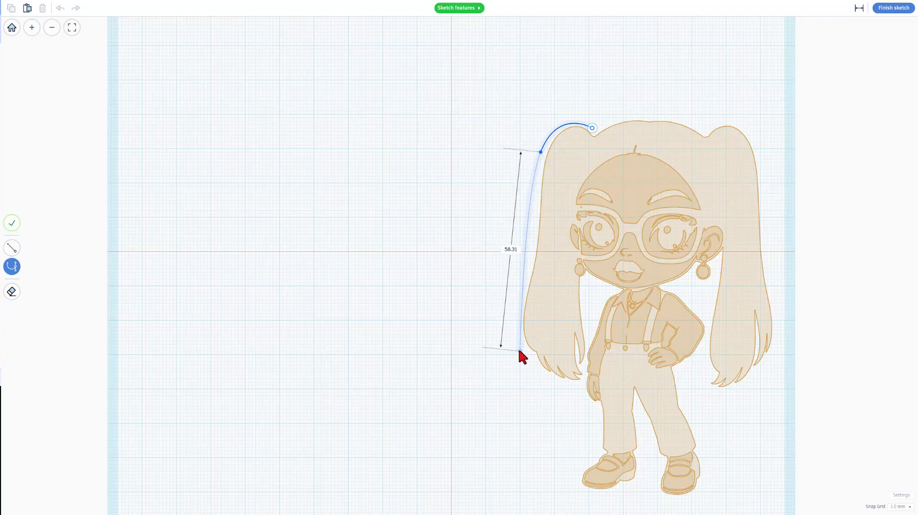
left_click_drag(521, 356, 496, 327)
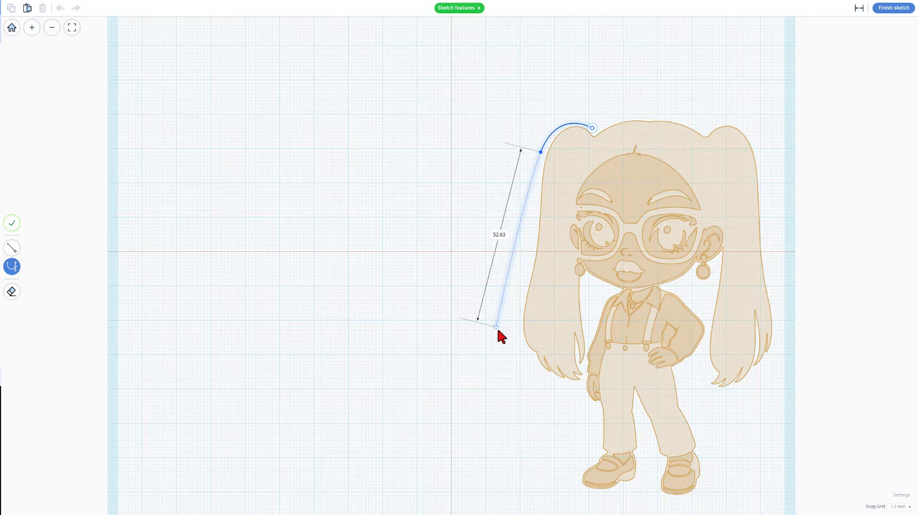
left_click_drag(495, 328, 518, 343)
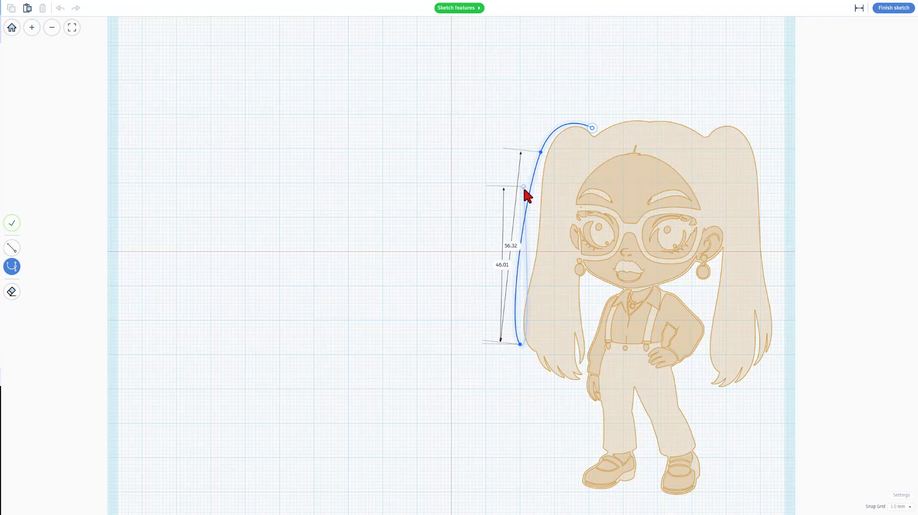
left_click_drag(521, 345, 580, 399)
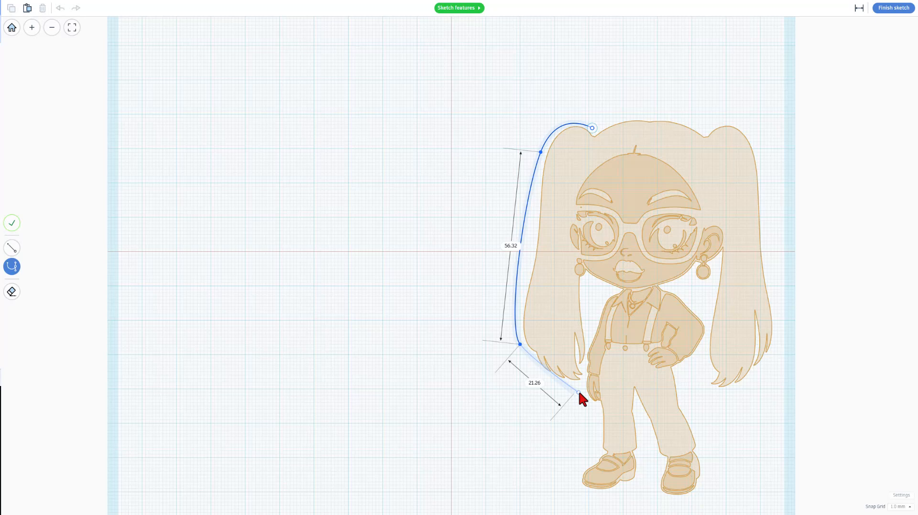
left_click_drag(565, 393, 581, 429)
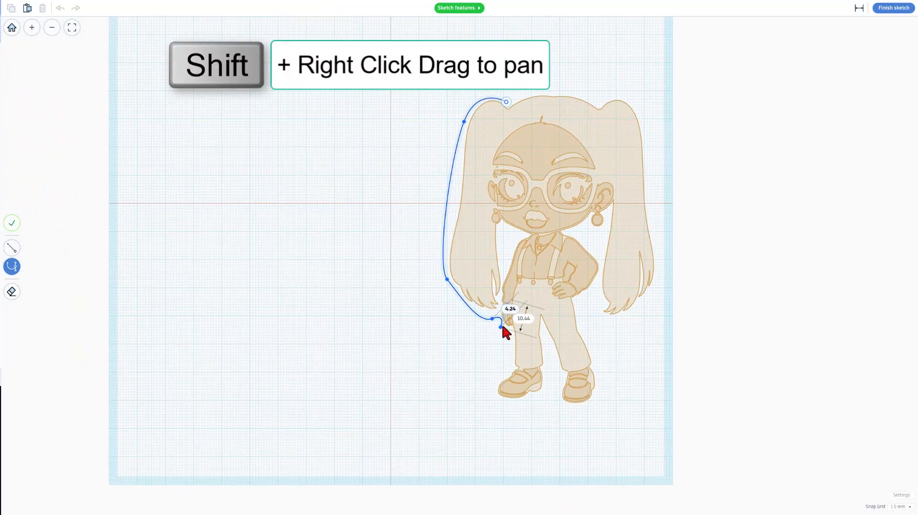
Step: Continue the outline down the left leg, under both shoes and up the right pigtail
left_click_drag(502, 320, 510, 362)
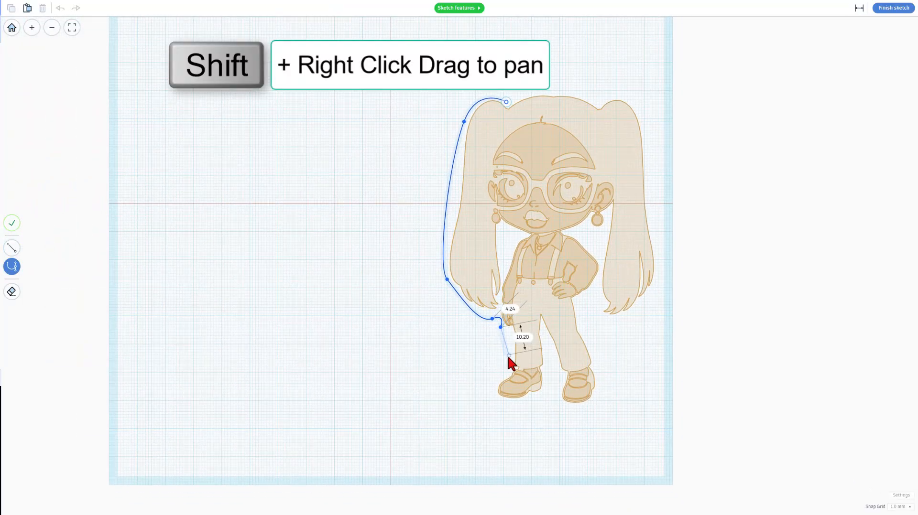
left_click_drag(510, 361, 508, 374)
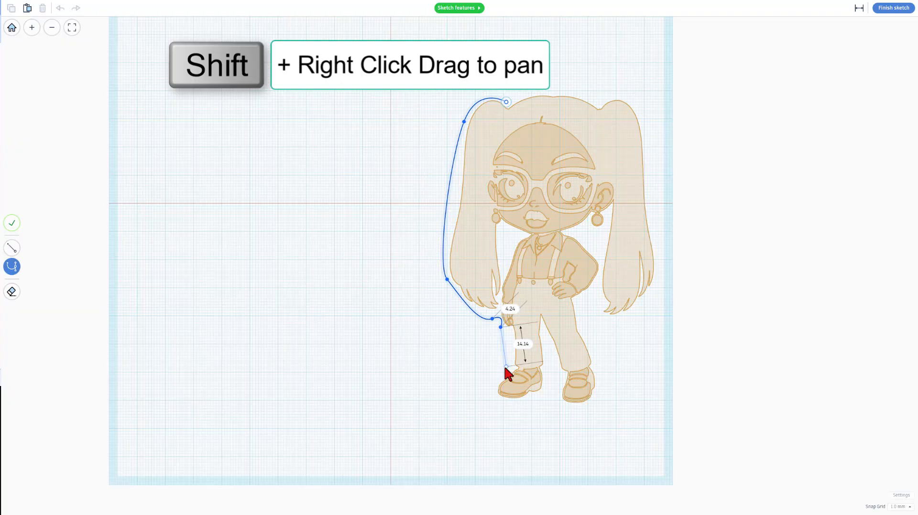
left_click_drag(507, 372, 486, 393)
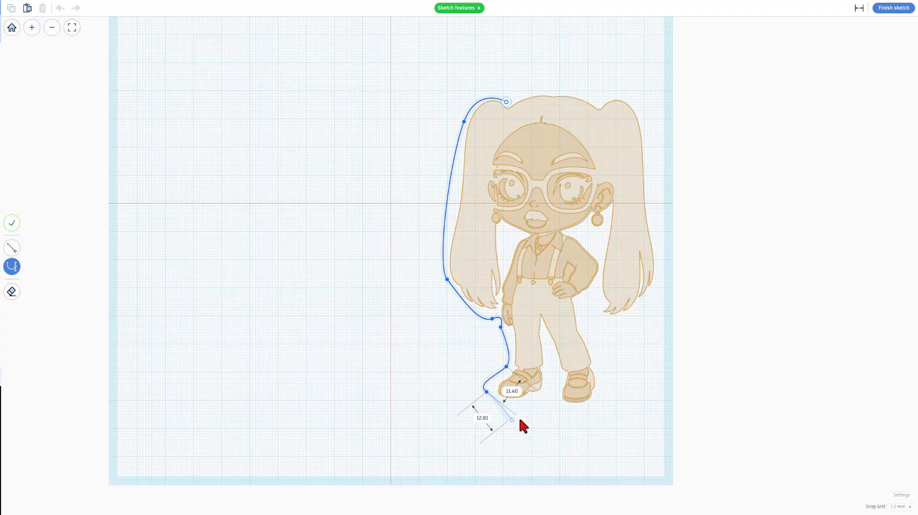
left_click_drag(512, 419, 609, 401)
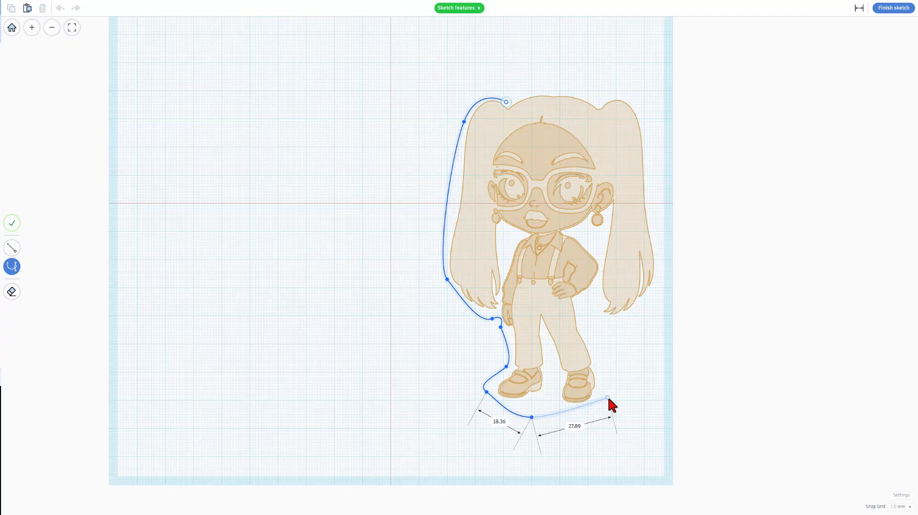
left_click_drag(607, 400, 580, 334)
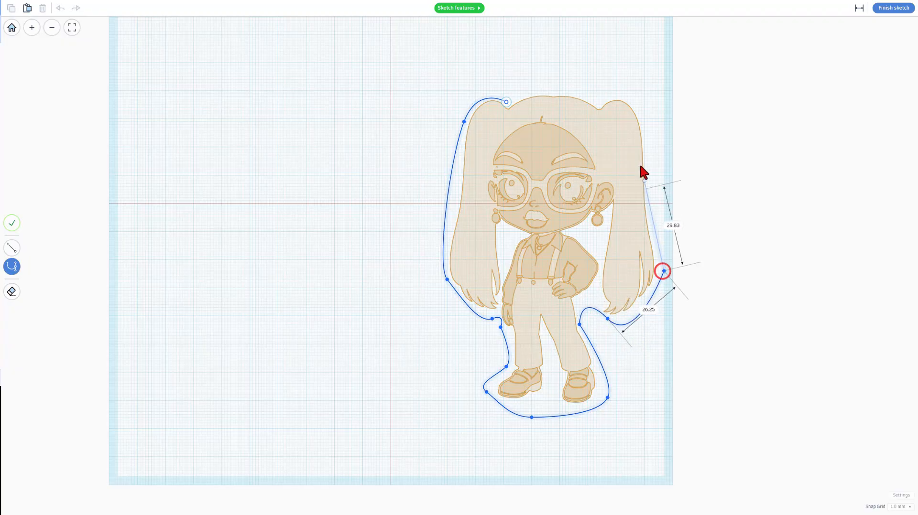
left_click_drag(663, 271, 635, 76)
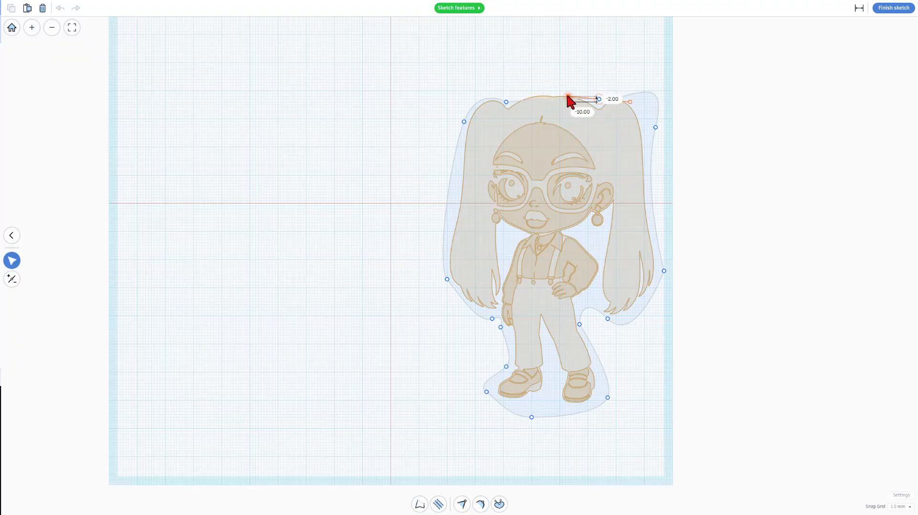
Step: Drag the top curve points and tangents to hug the head between the pigtails
left_click_drag(569, 98, 568, 79)
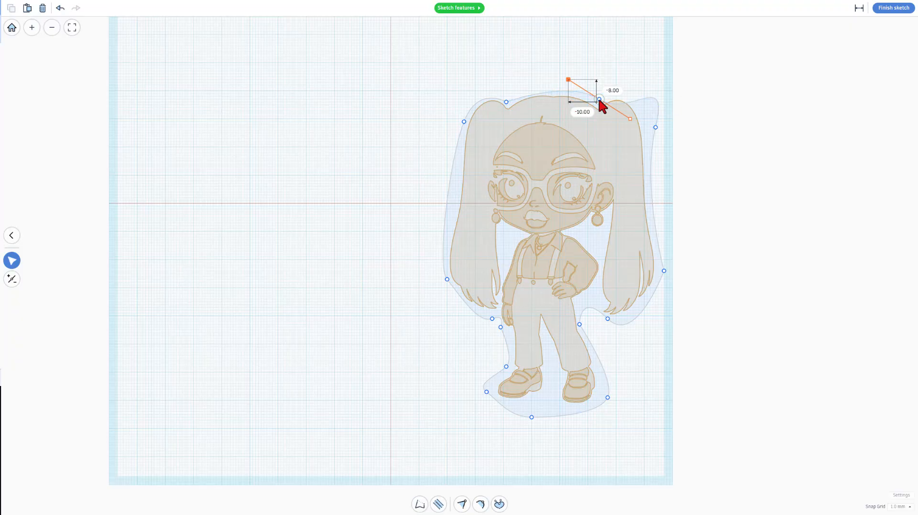
key("3")
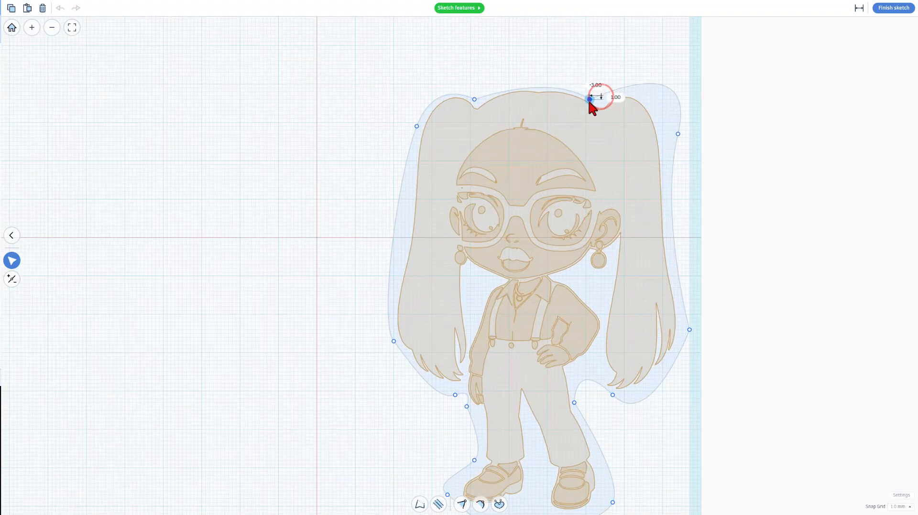
left_click_drag(589, 100, 489, 97)
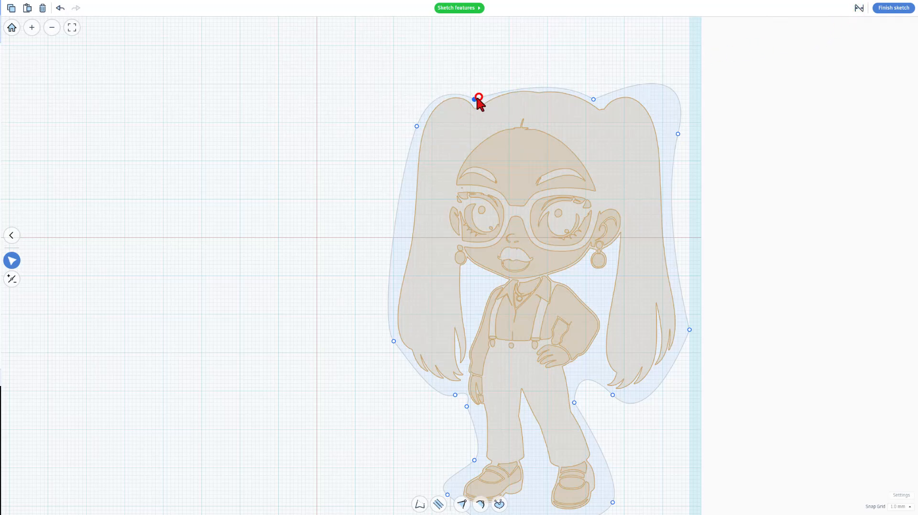
key("3")
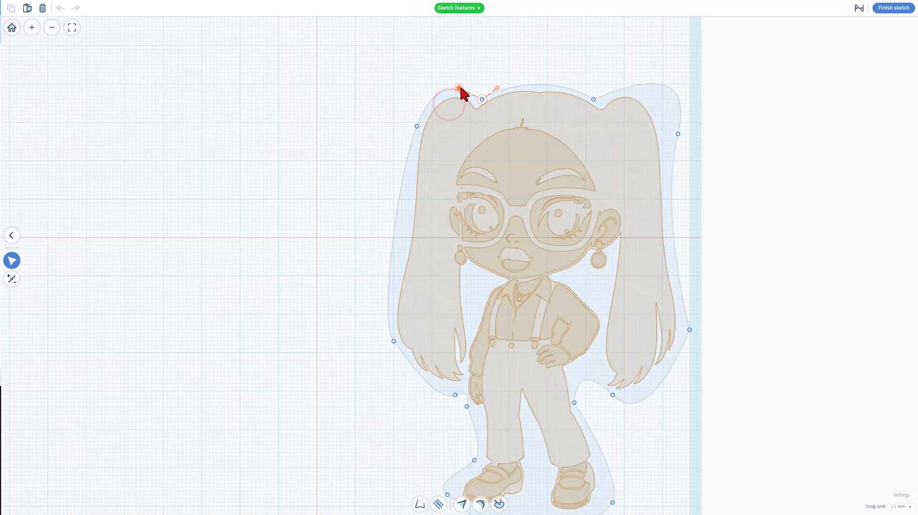
left_click_drag(459, 93, 393, 329)
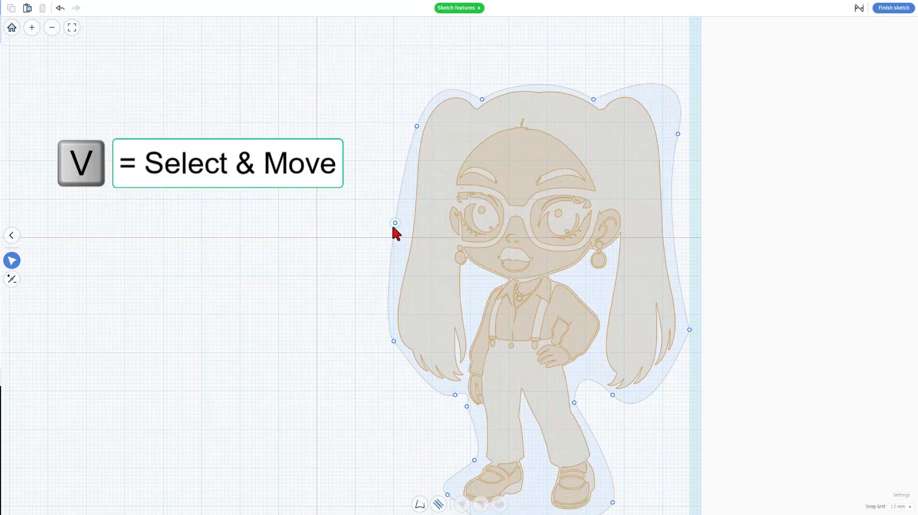
Step: Adjust the bottom outline points under the shoes and finish the sketch
left_click(396, 224)
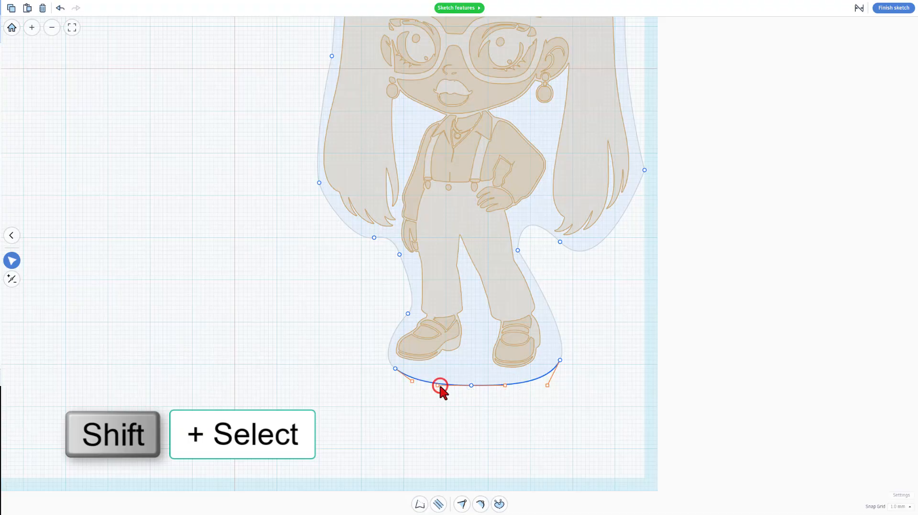
key("1")
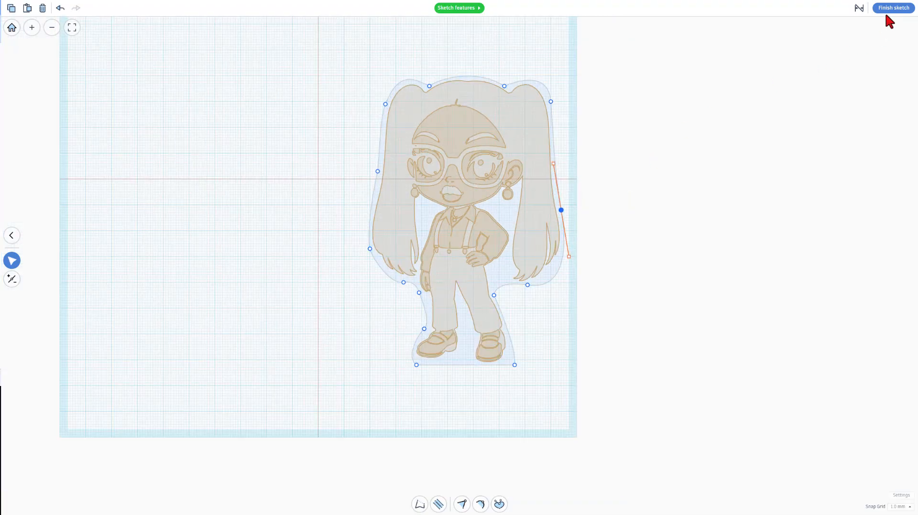
left_click(892, 7)
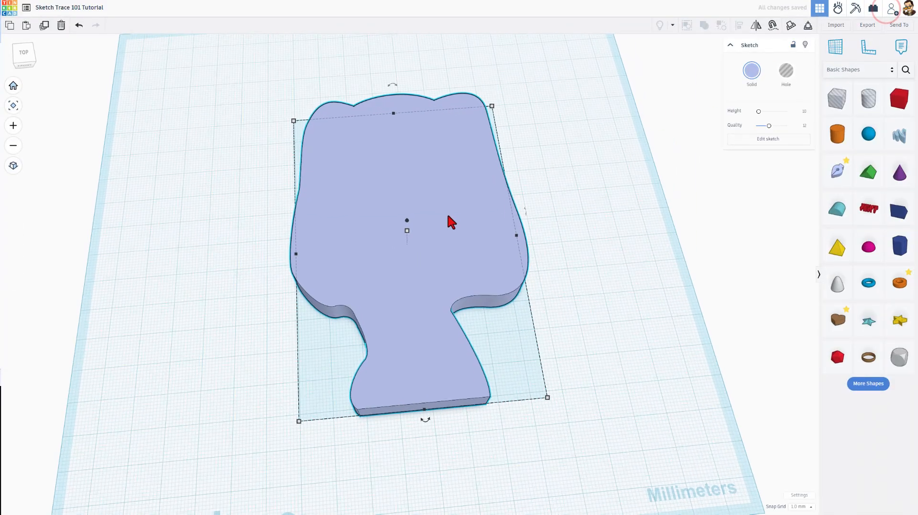
Step: Select the silhouette shape and duplicate it with Ctrl+D
left_click(407, 231)
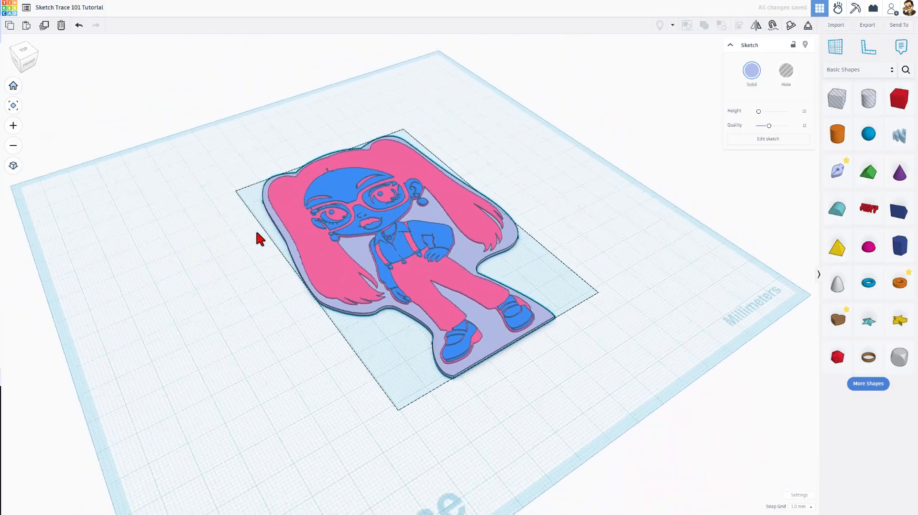
key("ctrl+d")
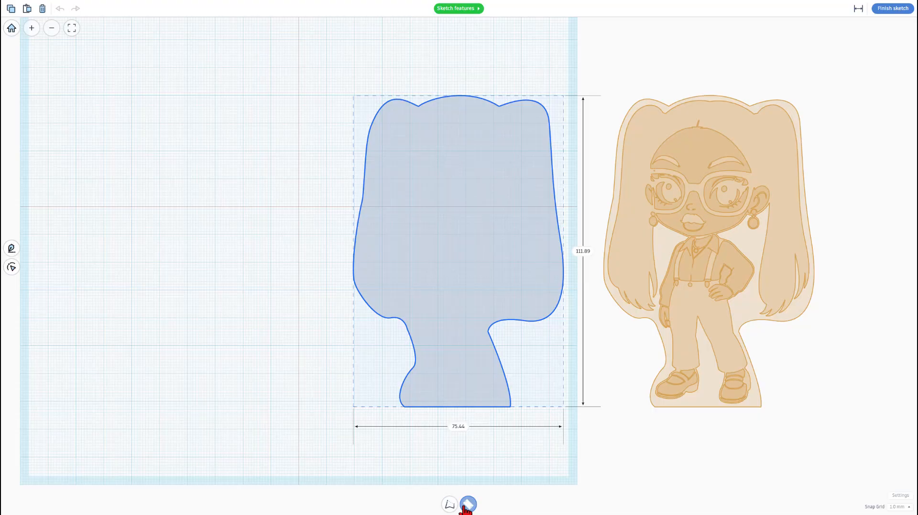
Step: Add a 2.0 mm wall aligned outside the silhouette outline and finish the sketch
left_click(468, 504)
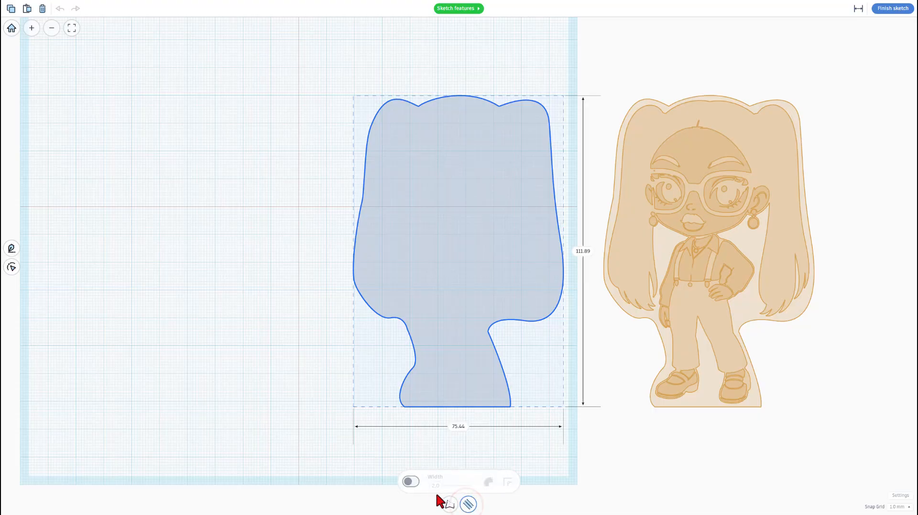
left_click(411, 481)
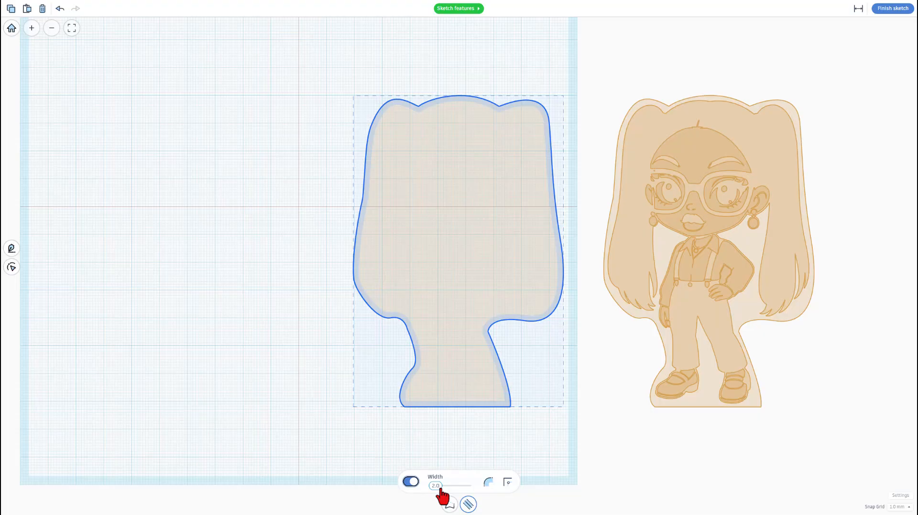
left_click(488, 482)
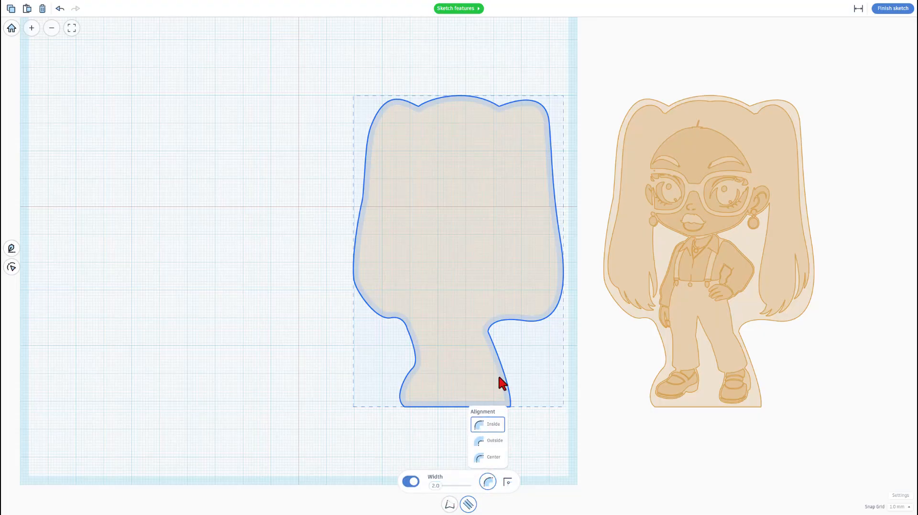
left_click(494, 441)
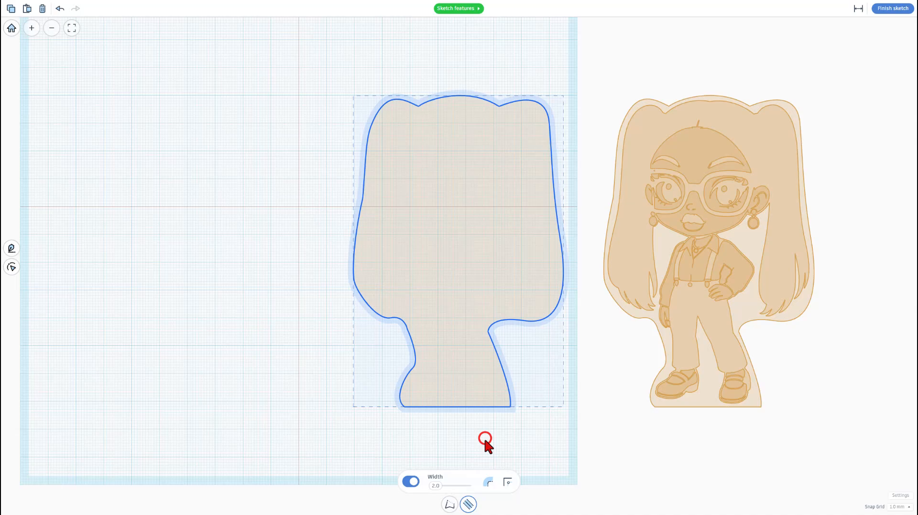
left_click(507, 482)
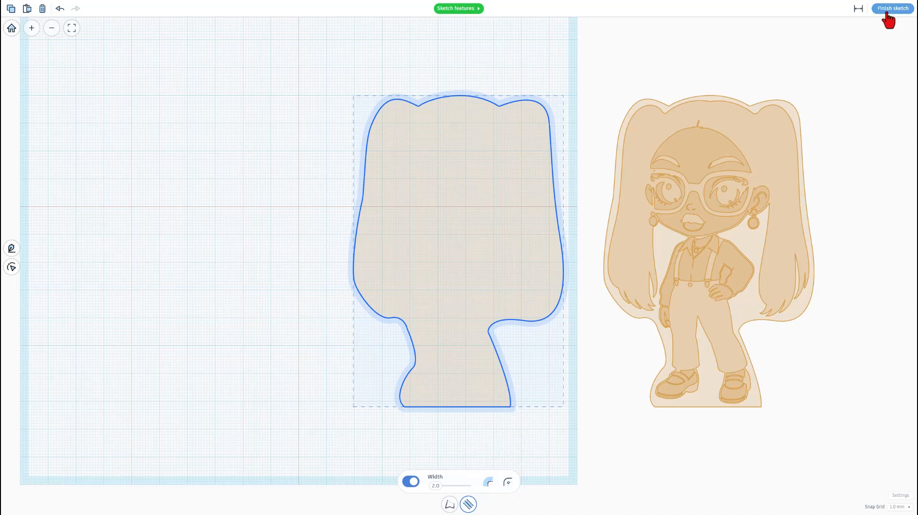
left_click(891, 8)
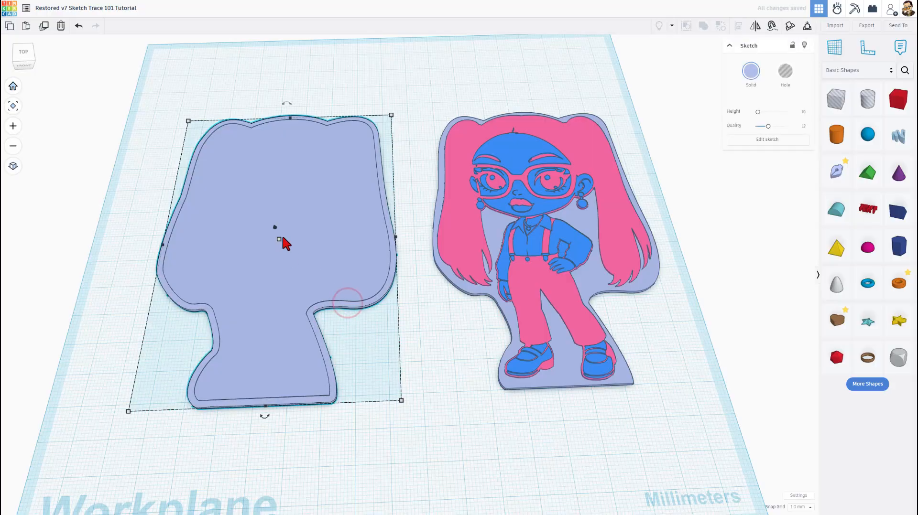
Step: Raise the walled shape to 27 mm tall and nudge the wall copy upward
left_click_drag(275, 227, 264, 193)
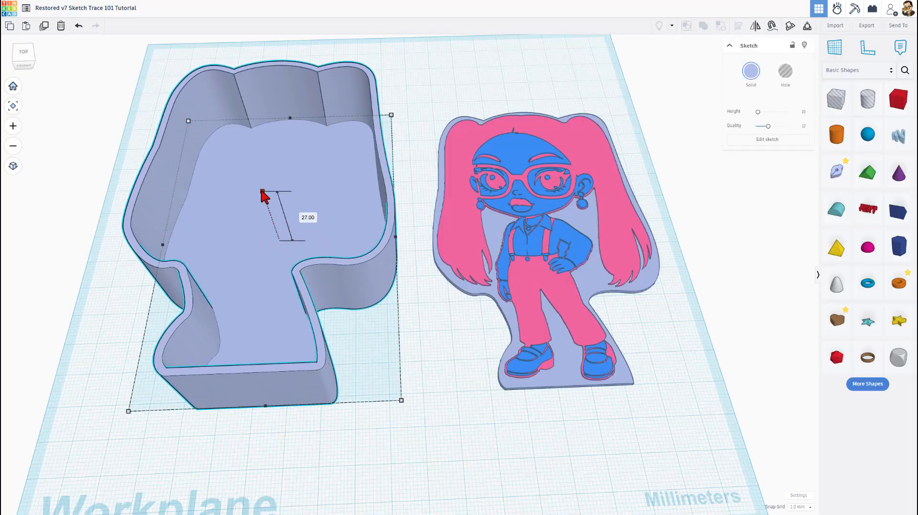
left_click_drag(263, 196, 260, 179)
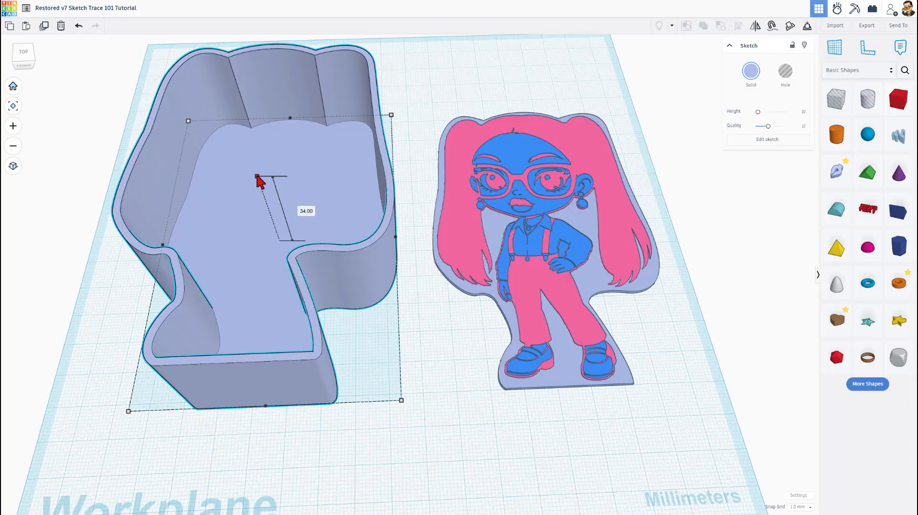
left_click_drag(257, 179, 302, 246)
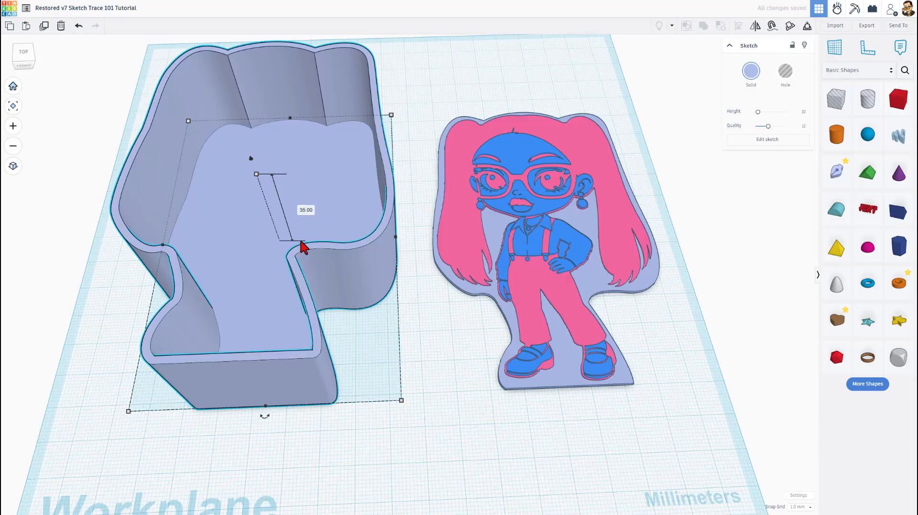
left_click(751, 75)
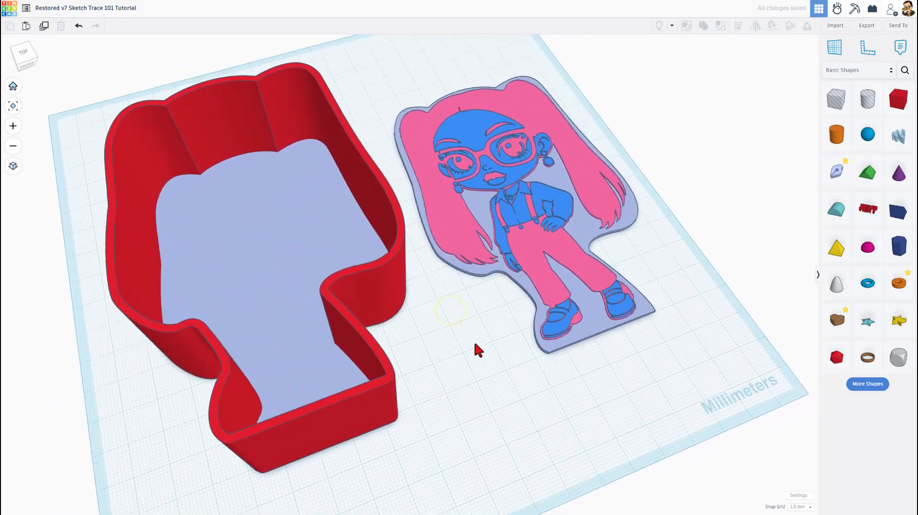
left_click_drag(477, 350, 432, 327)
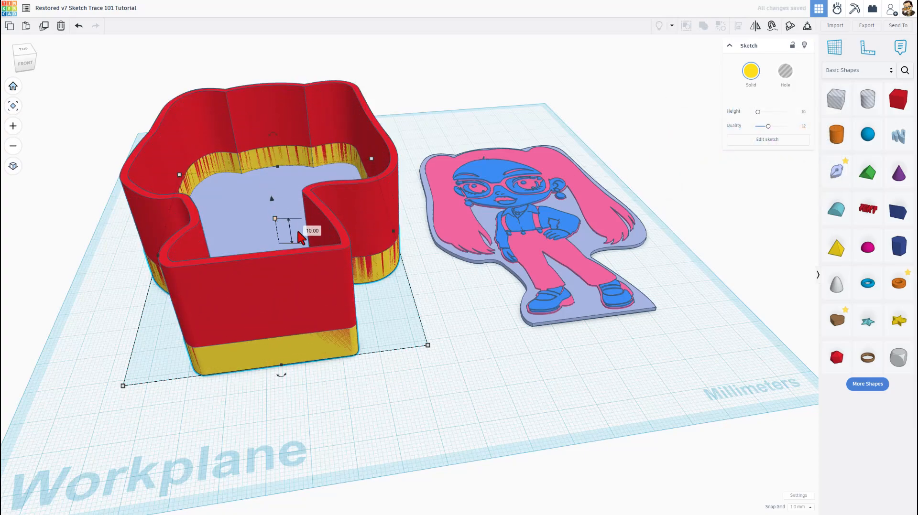
key("ctrl+shift+up")
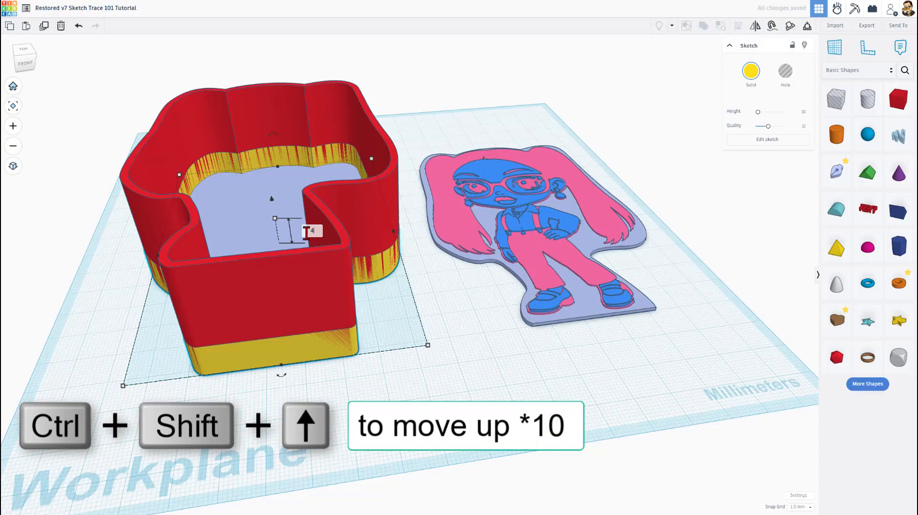
key("ctrl+shift+up")
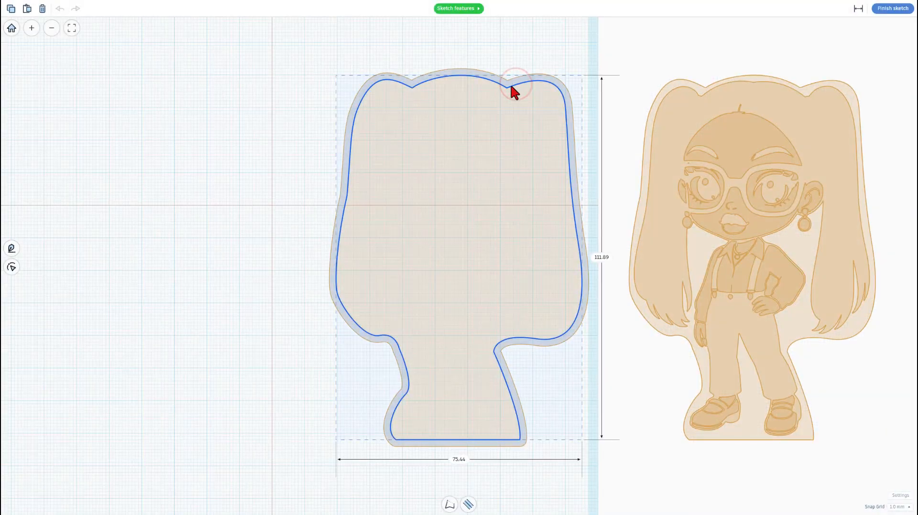
Step: Give the copy's outline a 3.0 mm wall with changed alignment and finish the sketch
left_click(467, 504)
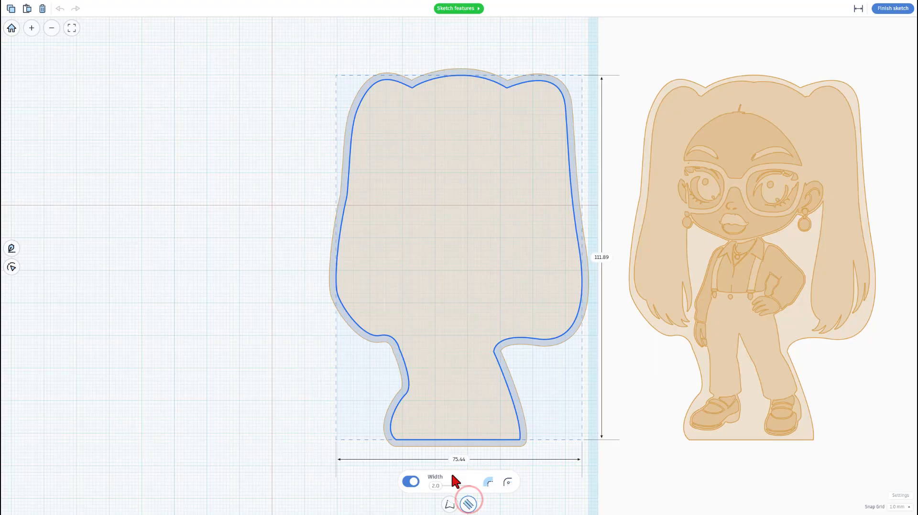
left_click(488, 481)
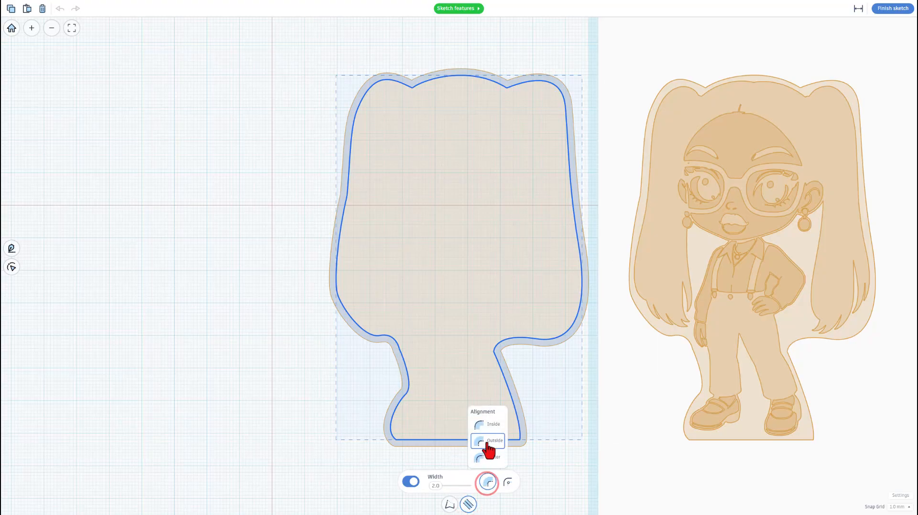
left_click(494, 440)
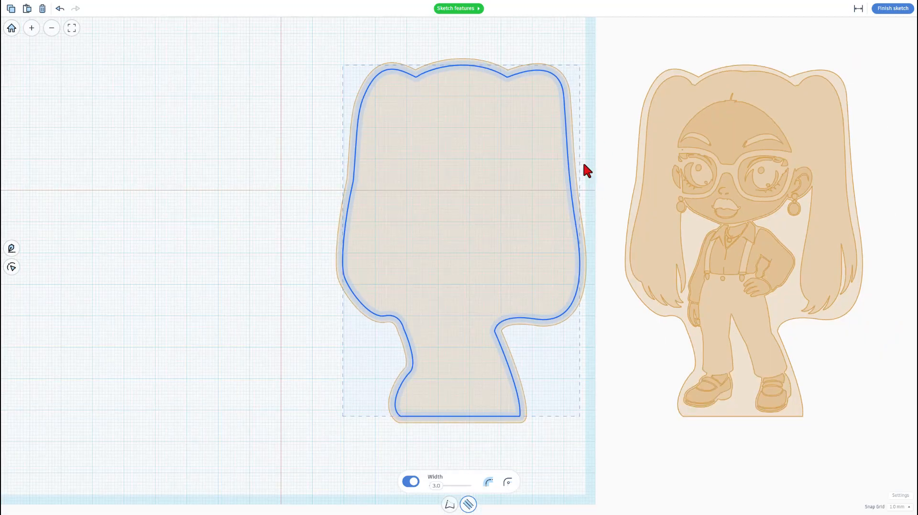
left_click(893, 8)
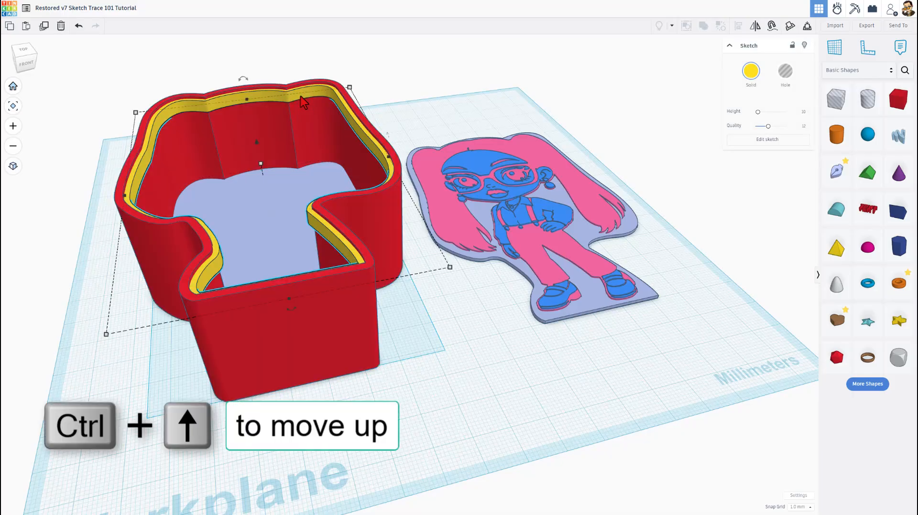
Step: Nudge the yellow inner wall up and back down so its rim sits just below the red edge
key("ctrl+Up")
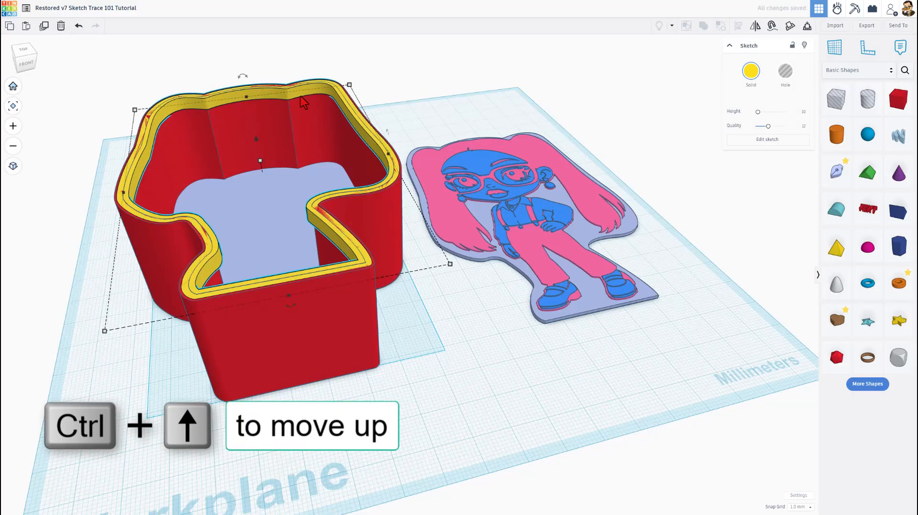
key("Ctrl+Down")
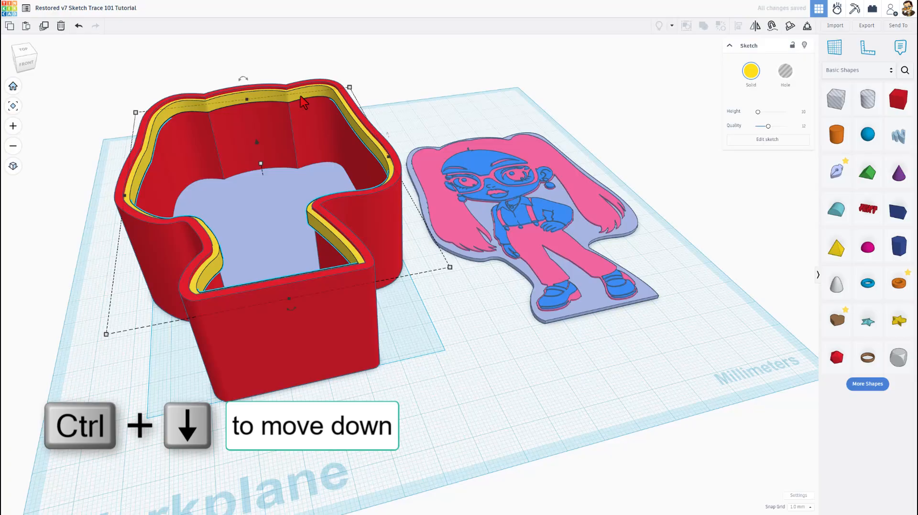
mouse_move(465, 266)
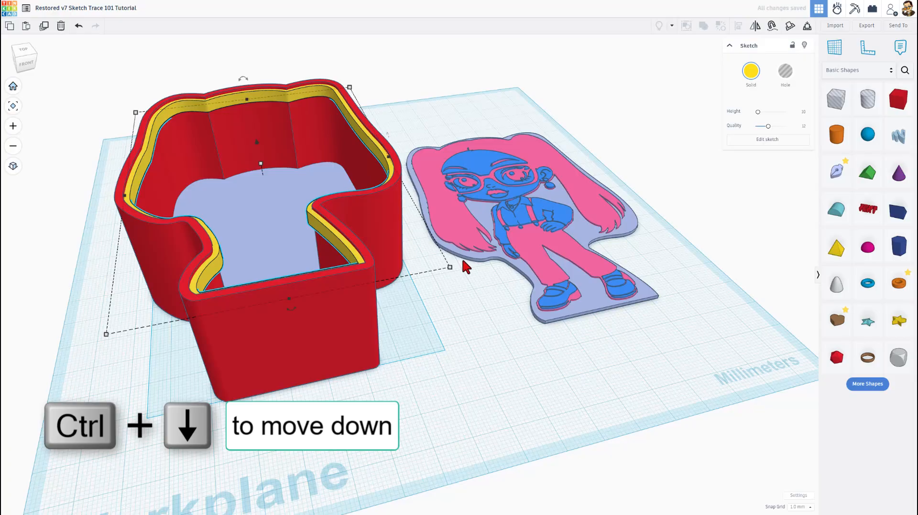
mouse_move(489, 227)
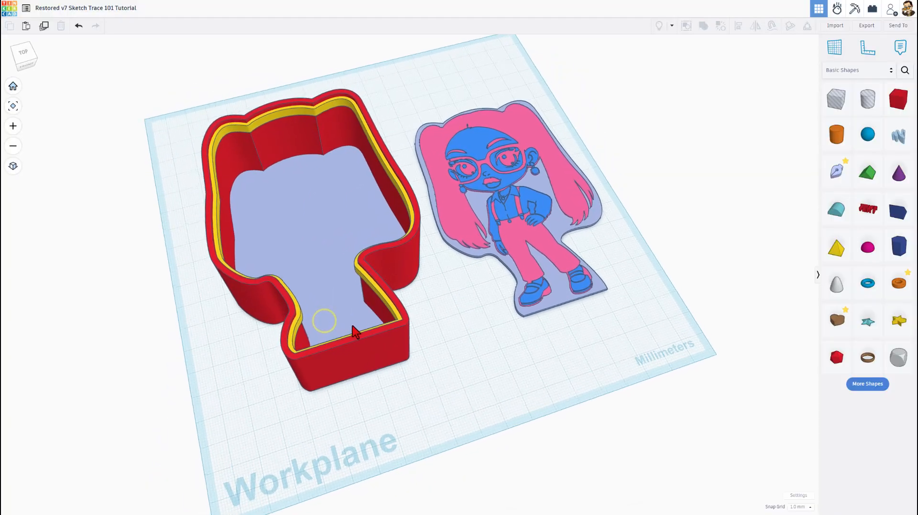
left_click_drag(351, 334, 547, 228)
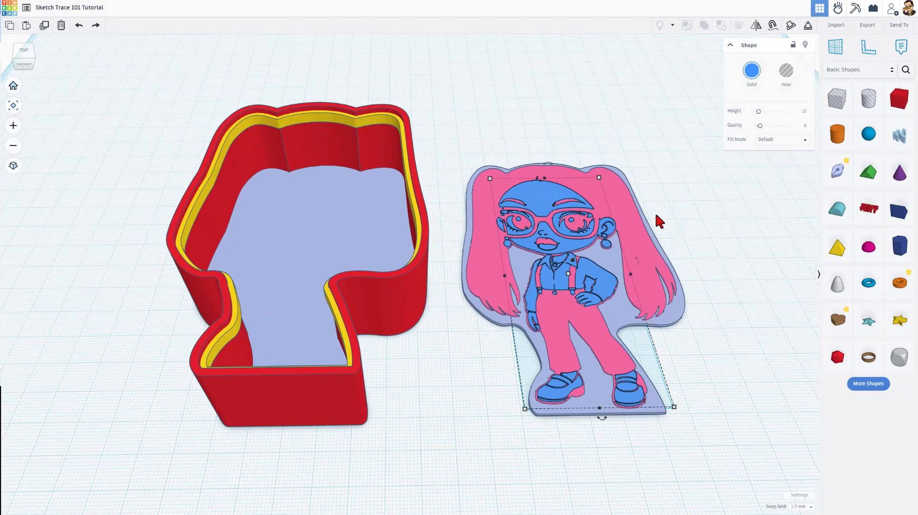
mouse_move(597, 199)
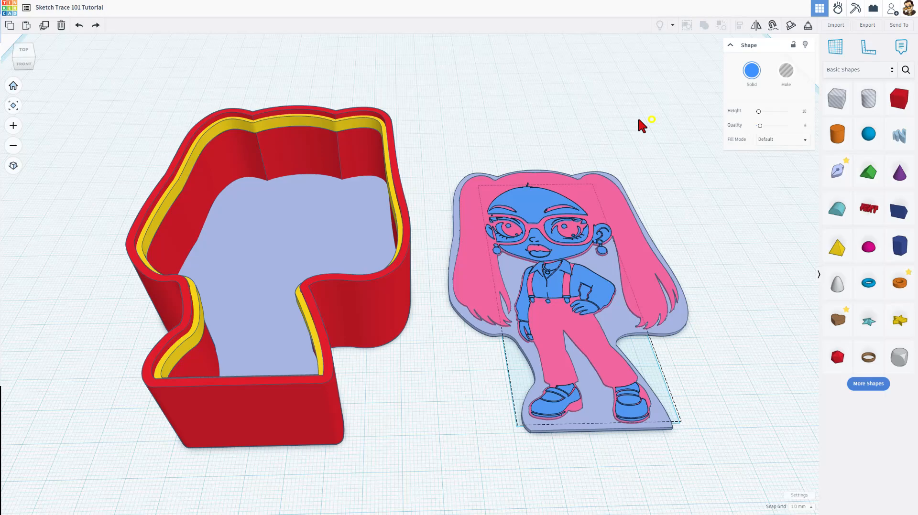
Step: Duplicate the blue character layer and fill the copy as a silhouette at maximum quality
key("ctrl+d")
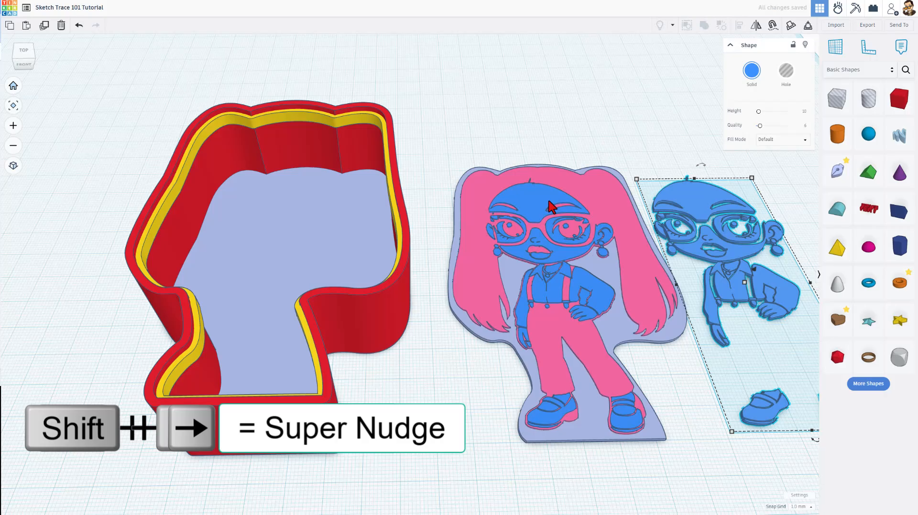
left_click(783, 139)
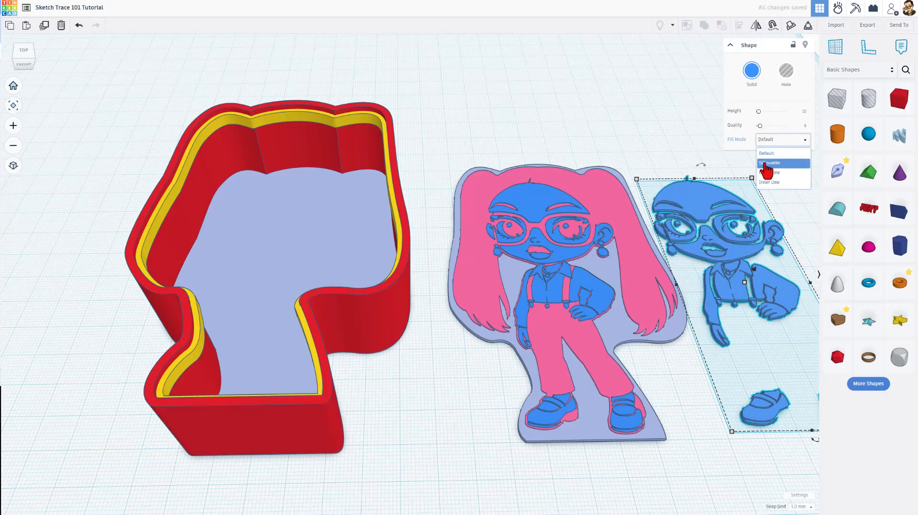
left_click(769, 163)
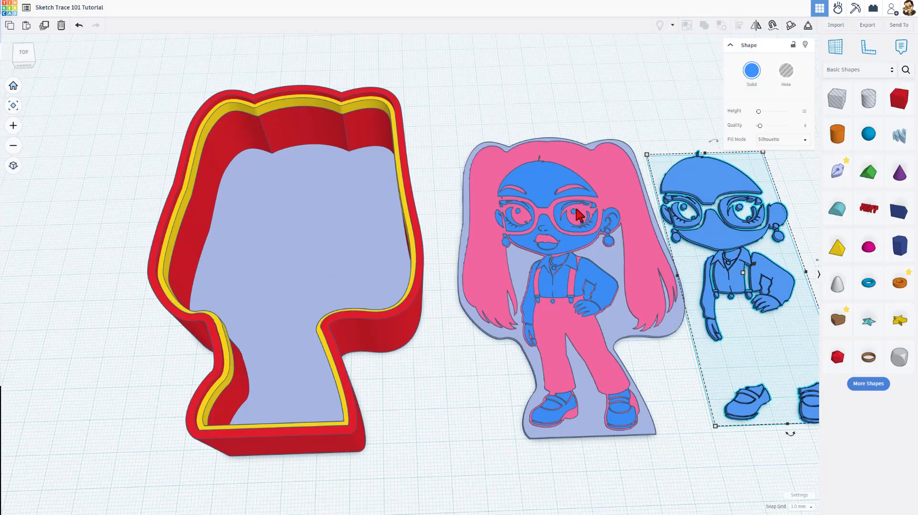
mouse_move(688, 190)
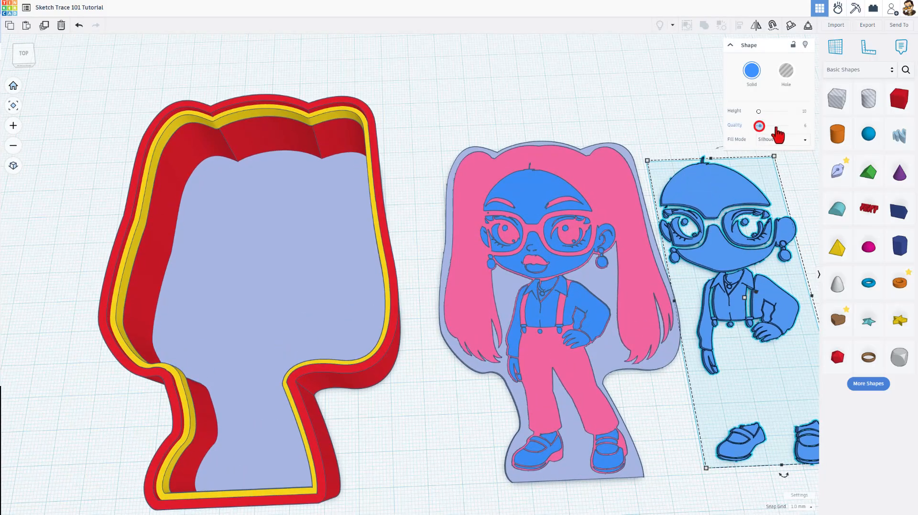
left_click_drag(760, 126, 786, 126)
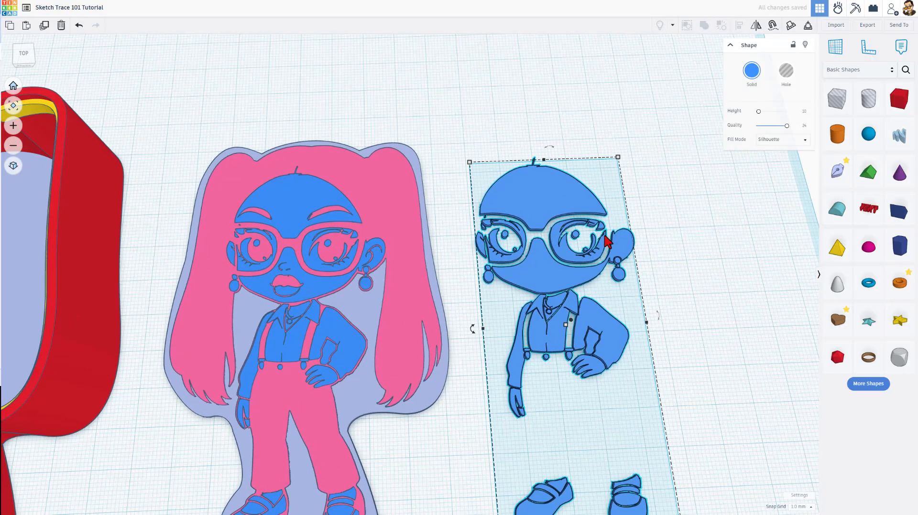
mouse_move(609, 205)
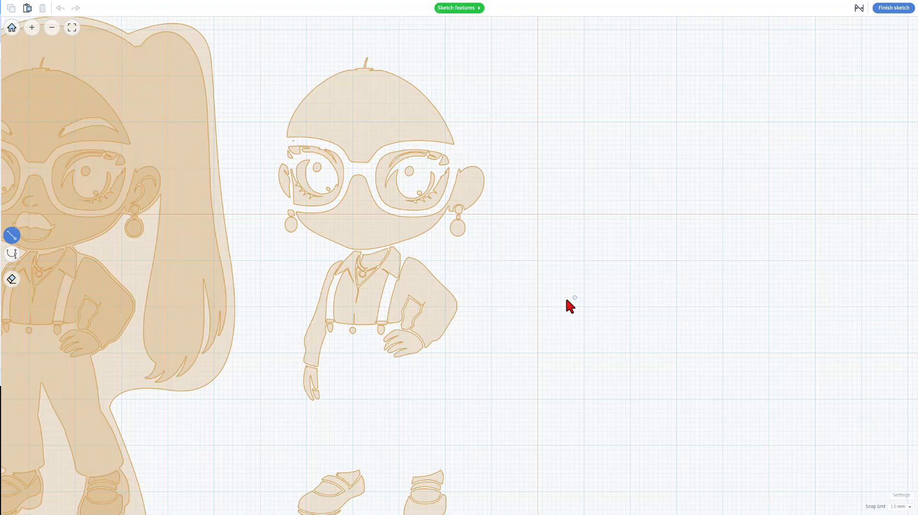
mouse_move(414, 276)
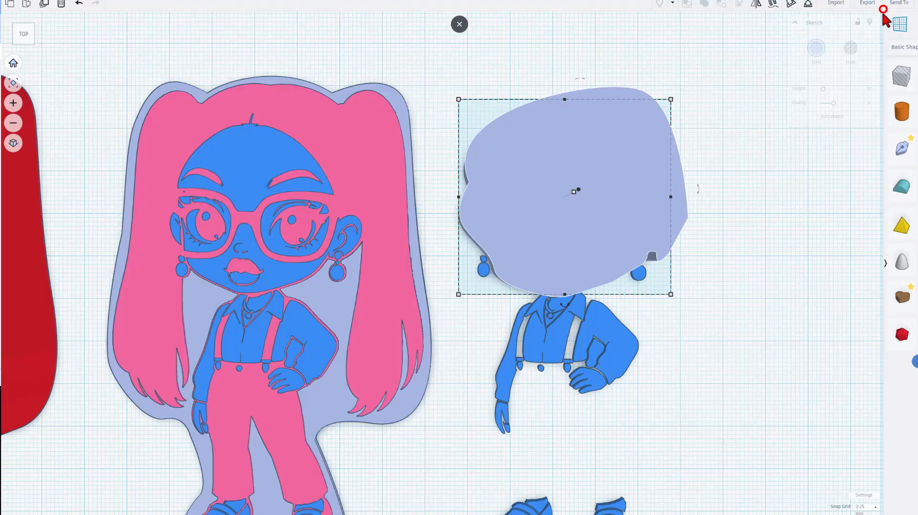
Step: Set the sketched blob over the copy's head to Hole
left_click(786, 73)
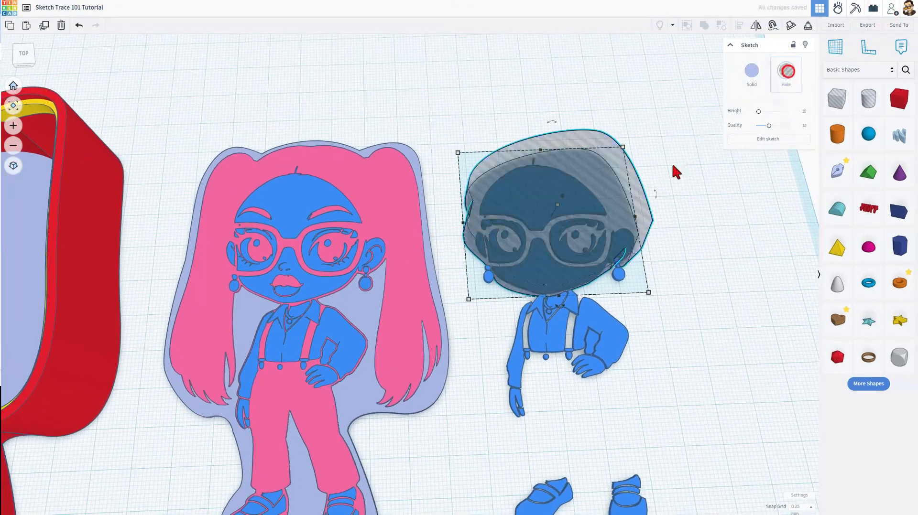
Step: Group the head hole with the silhouette copy, removing its head
key("ctrl+g")
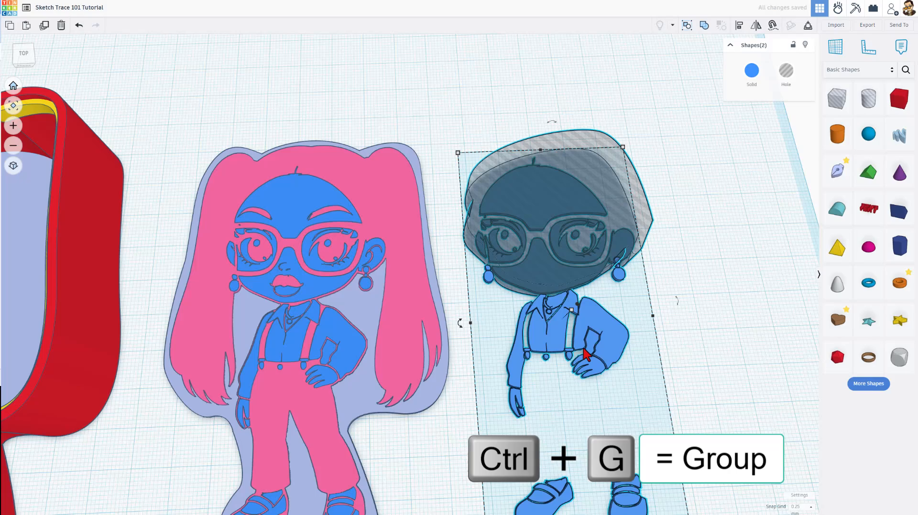
key("ctrl+g")
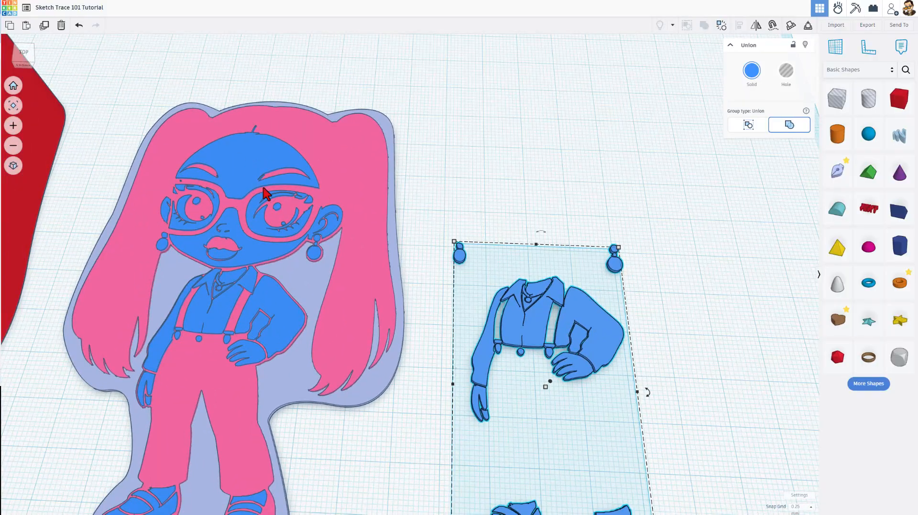
mouse_move(404, 196)
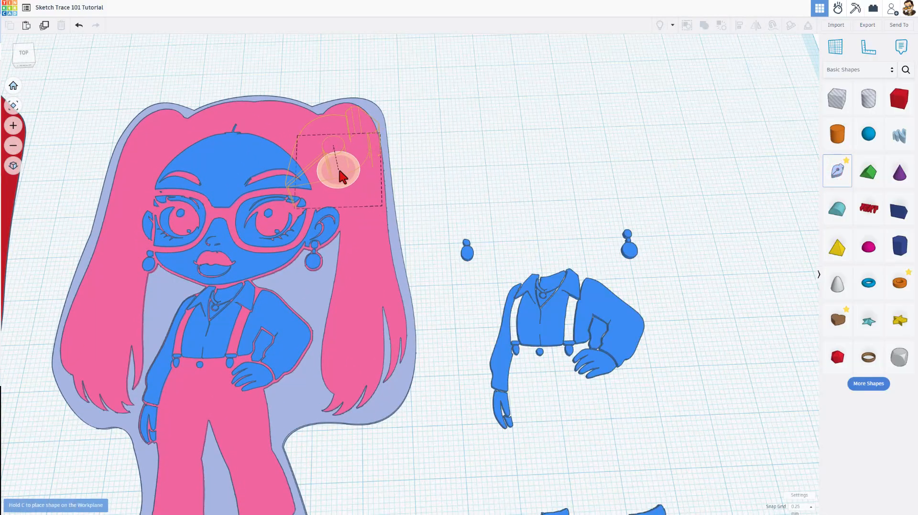
Step: Trace a D-shaped Bezier curve around the character's left eye
left_click_drag(342, 176, 349, 169)
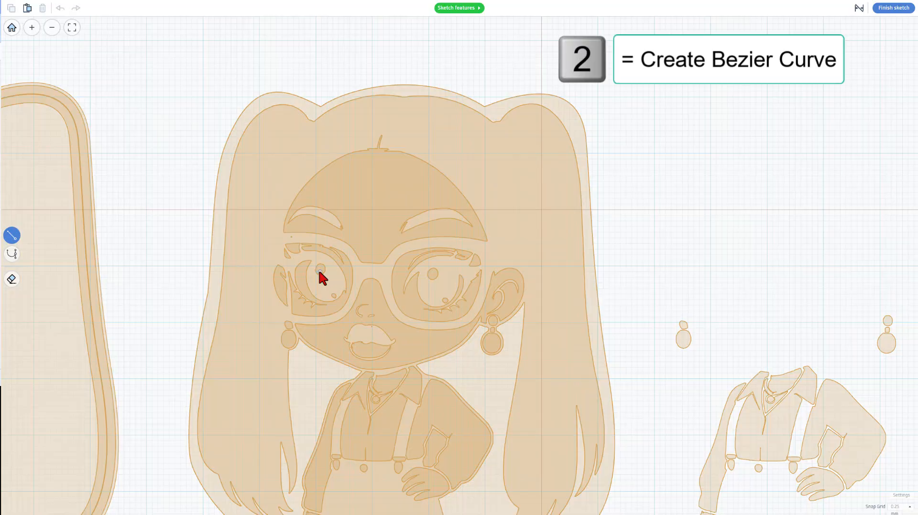
left_click(12, 253)
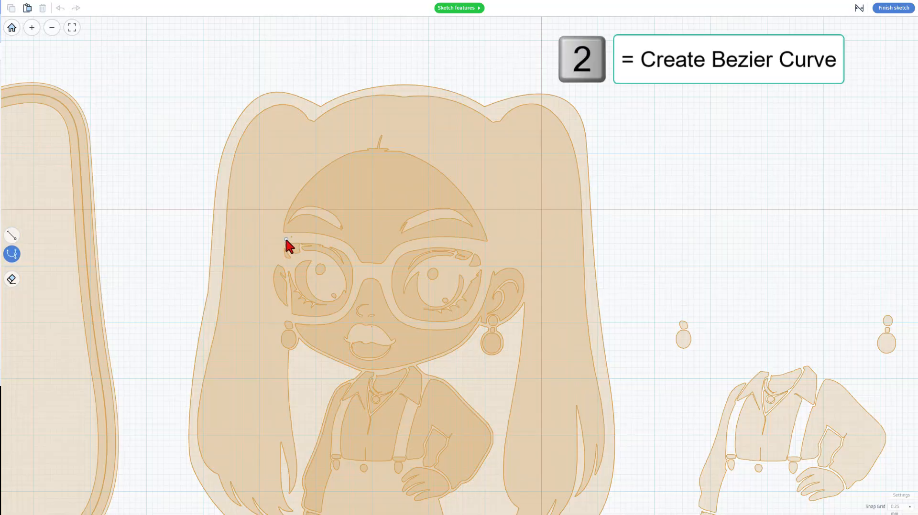
left_click_drag(286, 239, 352, 328)
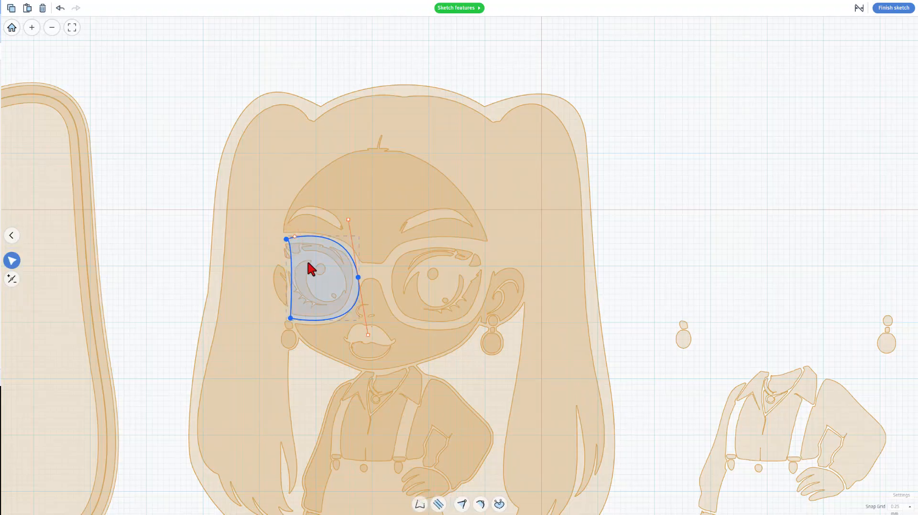
Step: Turn the curve into a 2 mm stroke with chosen alignment, and copy the frame
left_click(438, 504)
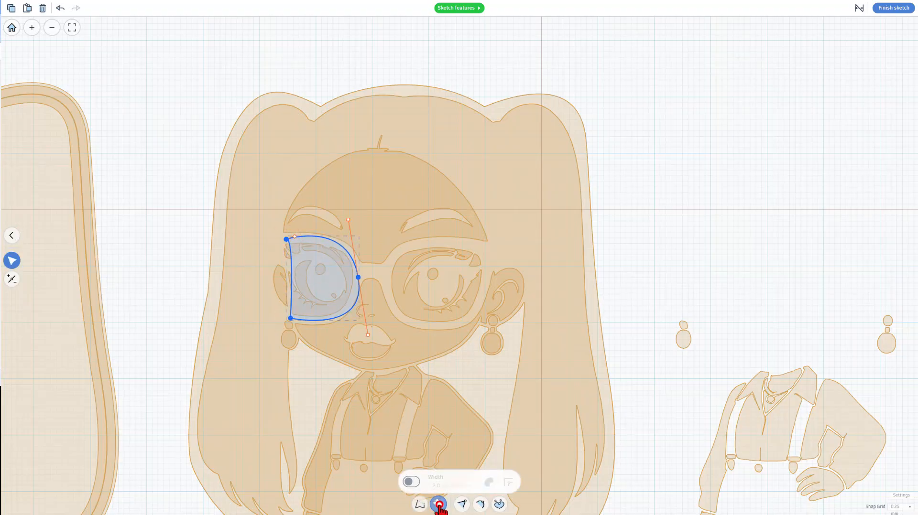
left_click(412, 481)
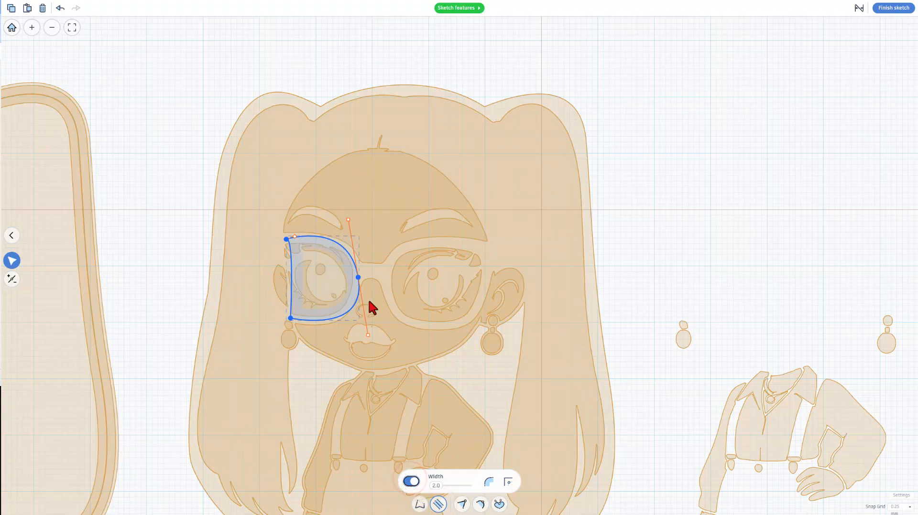
left_click(488, 481)
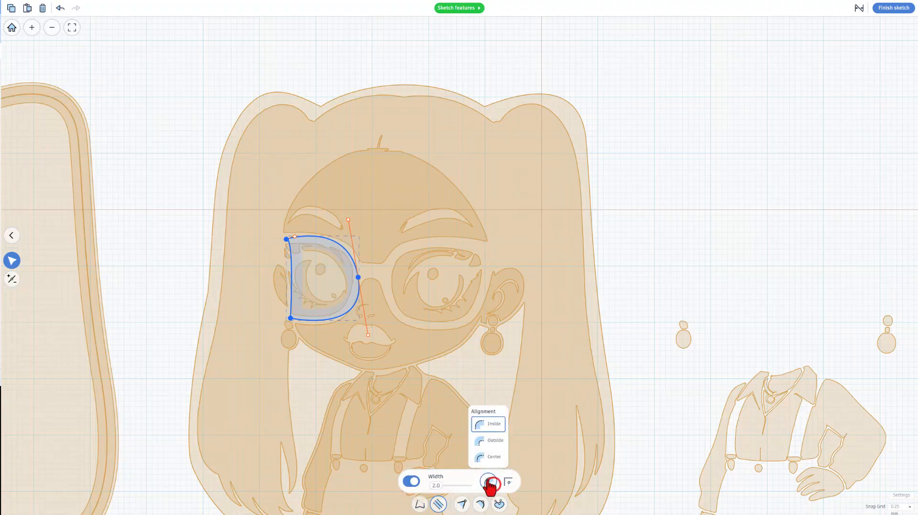
left_click(508, 482)
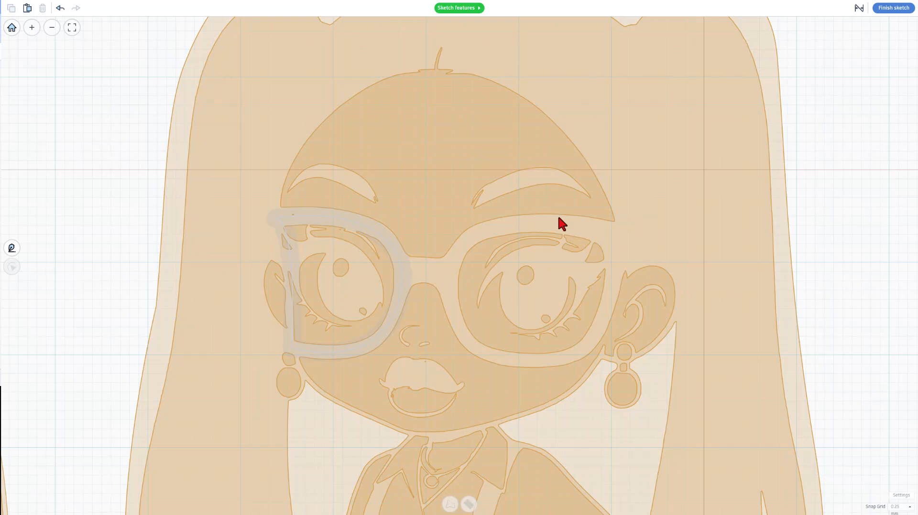
key("ctrl+c")
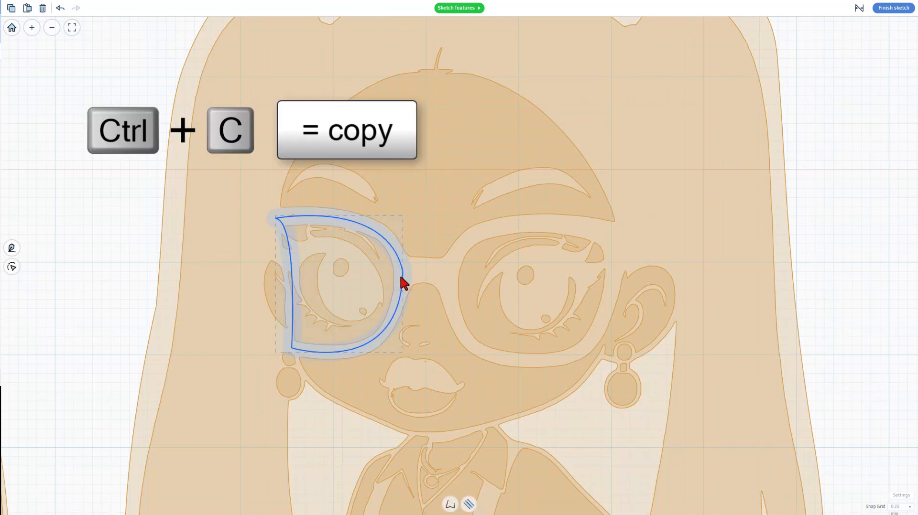
Step: Paste the lens frame, flip it with negative width, and reshape it around the right eye
key("ctrl+v")
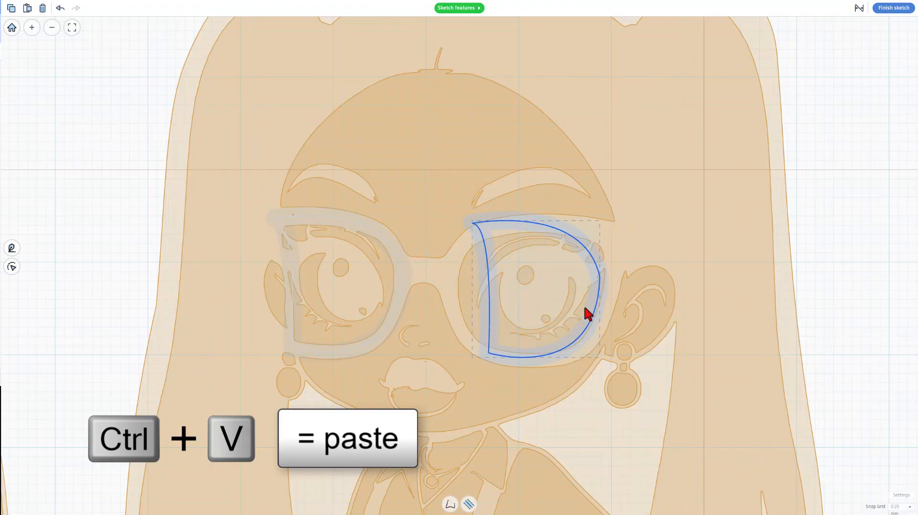
key("ctrl+v")
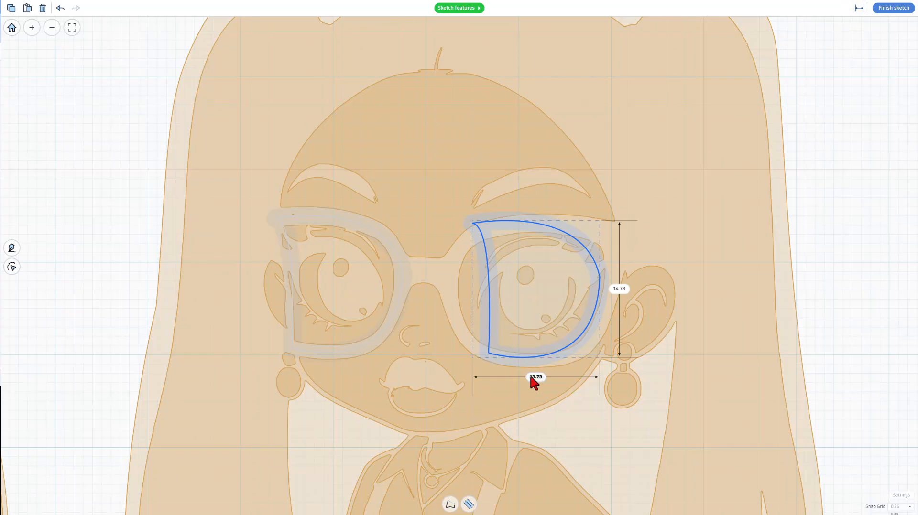
left_click(534, 377)
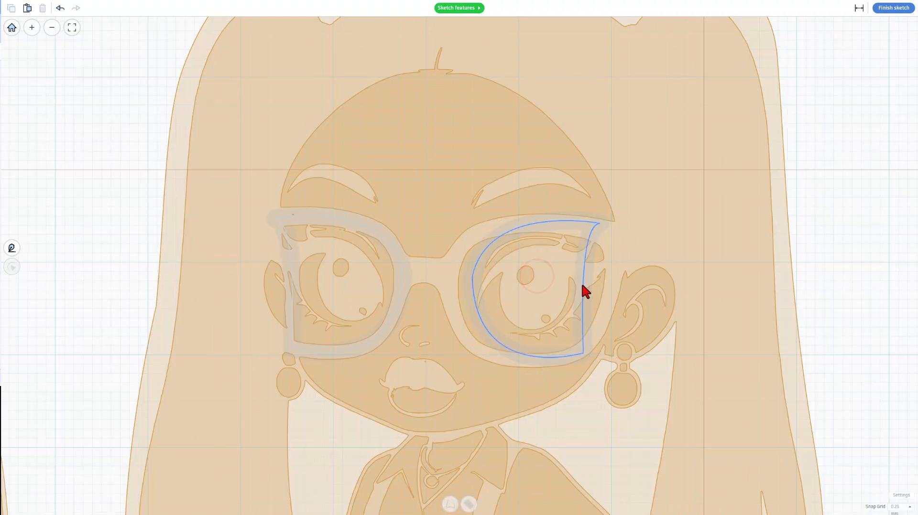
left_click(586, 291)
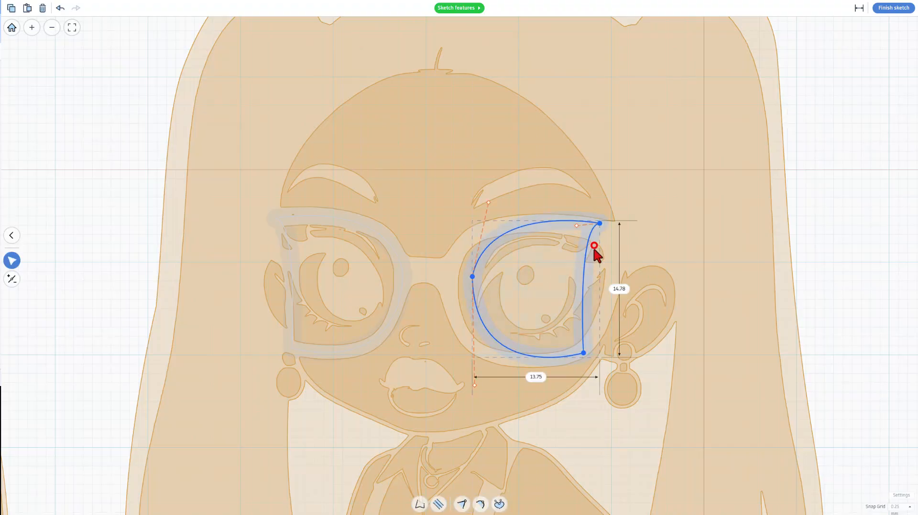
left_click_drag(593, 246, 579, 352)
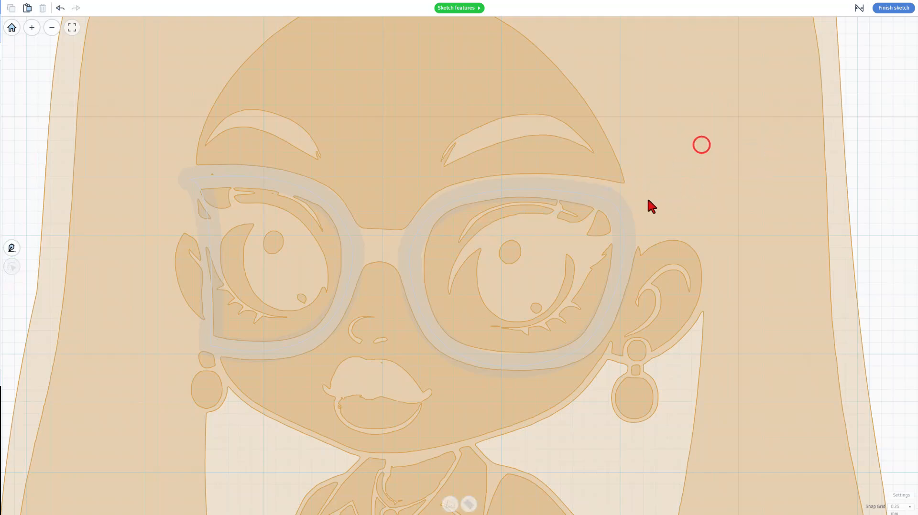
left_click(354, 275)
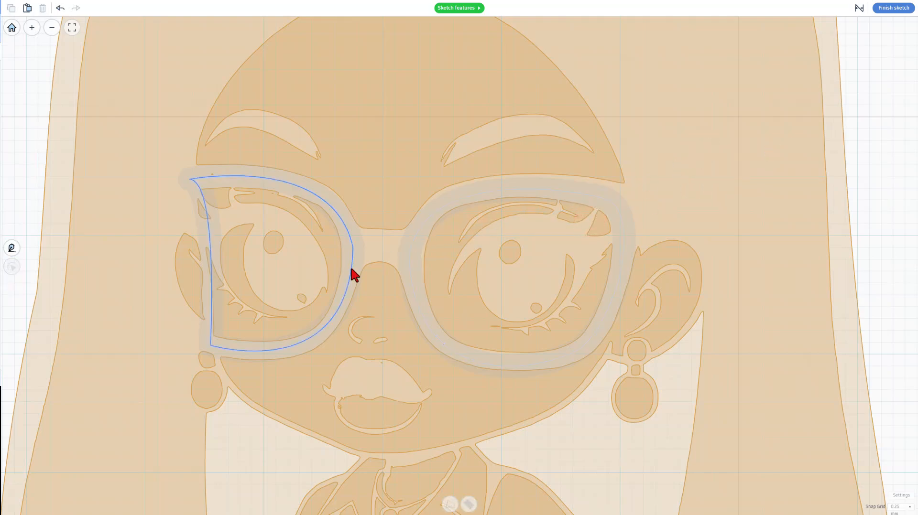
Step: Draw a short curve between the lenses and give it a stroke width
key("p")
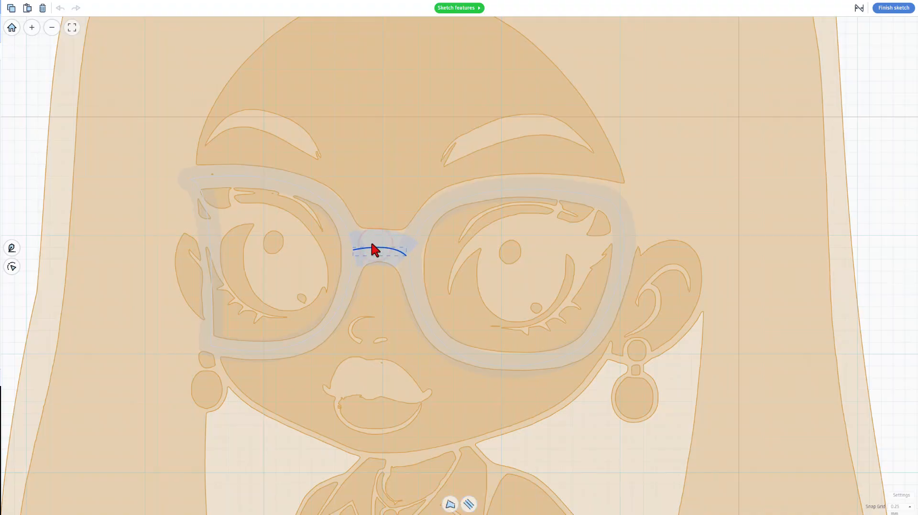
left_click(469, 505)
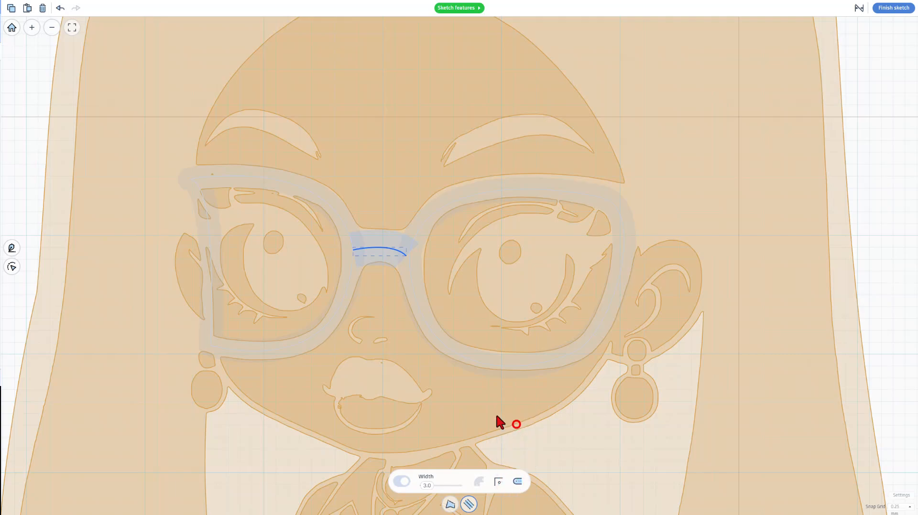
left_click(413, 252)
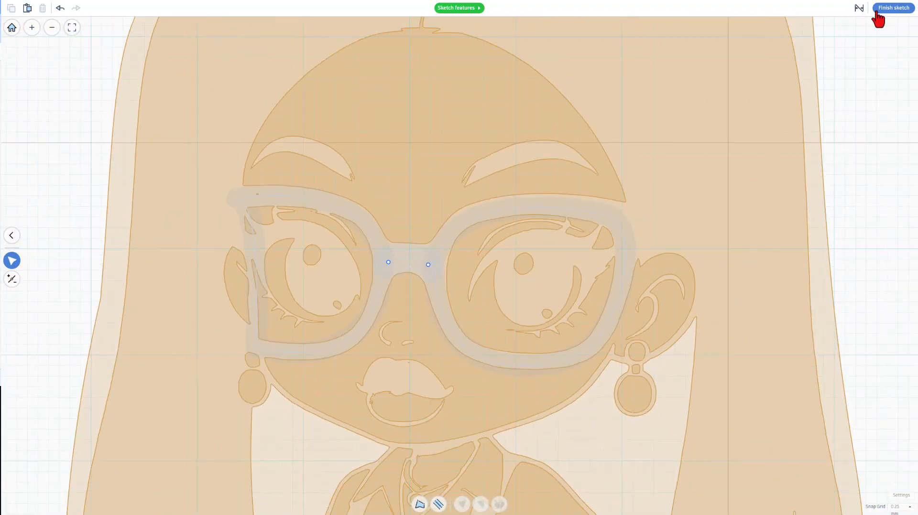
mouse_move(120, 448)
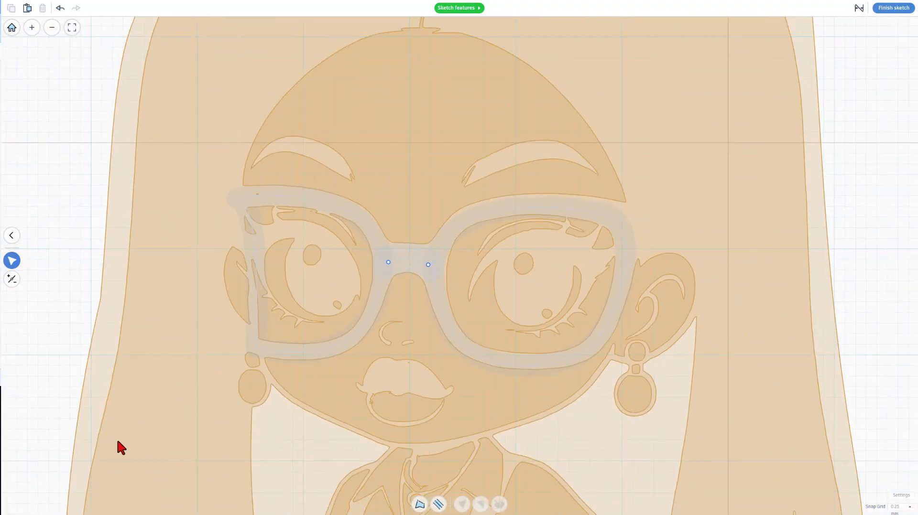
mouse_move(550, 159)
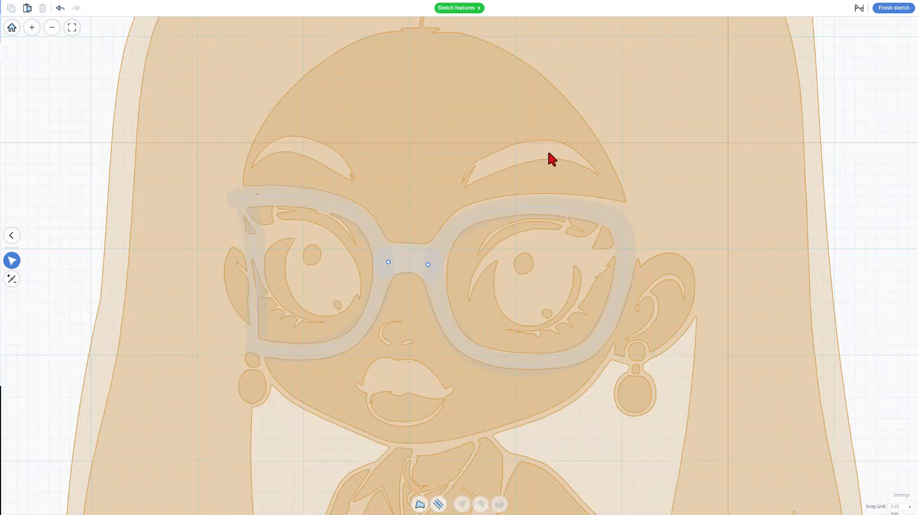
Step: Finish the glasses sketch and deselect the new grey frame
left_click(892, 8)
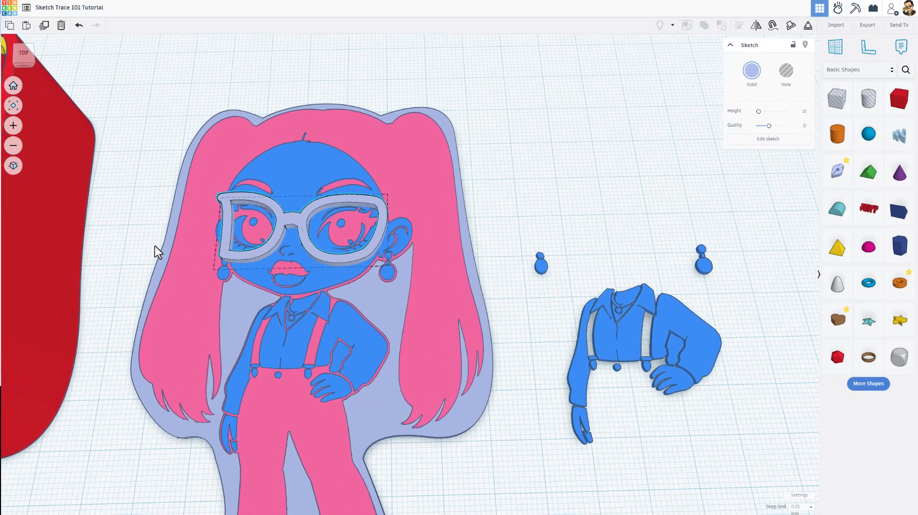
left_click(767, 139)
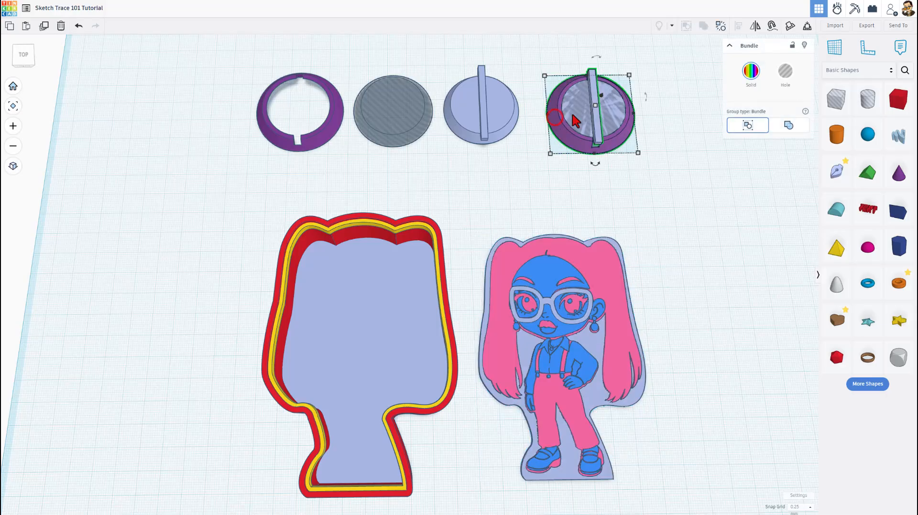
mouse_move(717, 91)
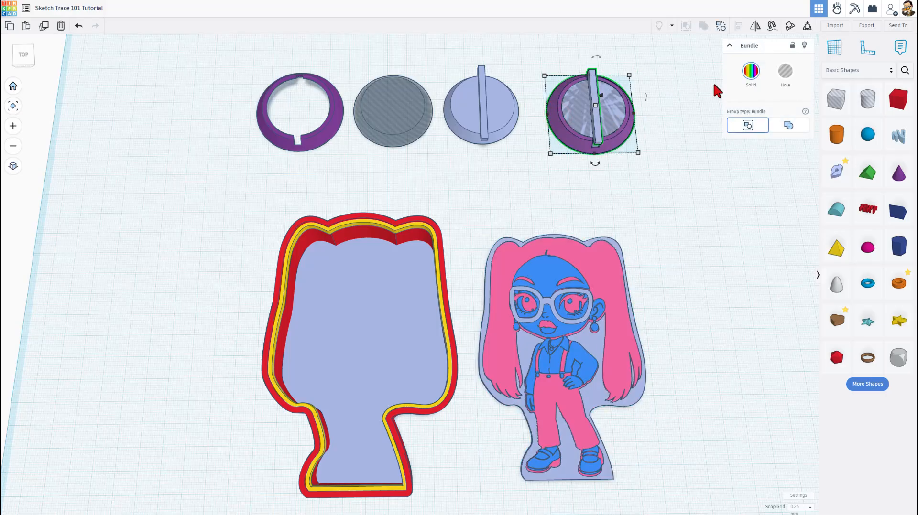
mouse_move(637, 213)
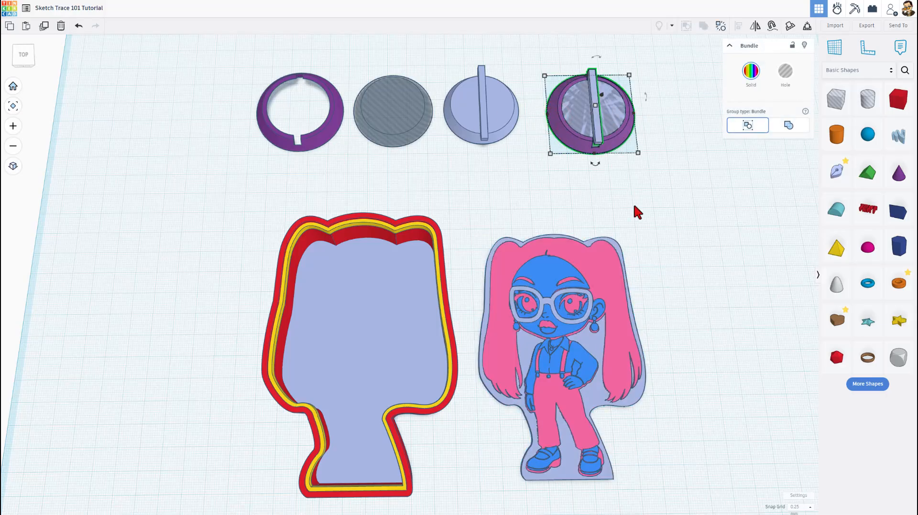
Step: Group the ring, disc and plug and centre the bundle inside the red-walled back
left_click(641, 221)
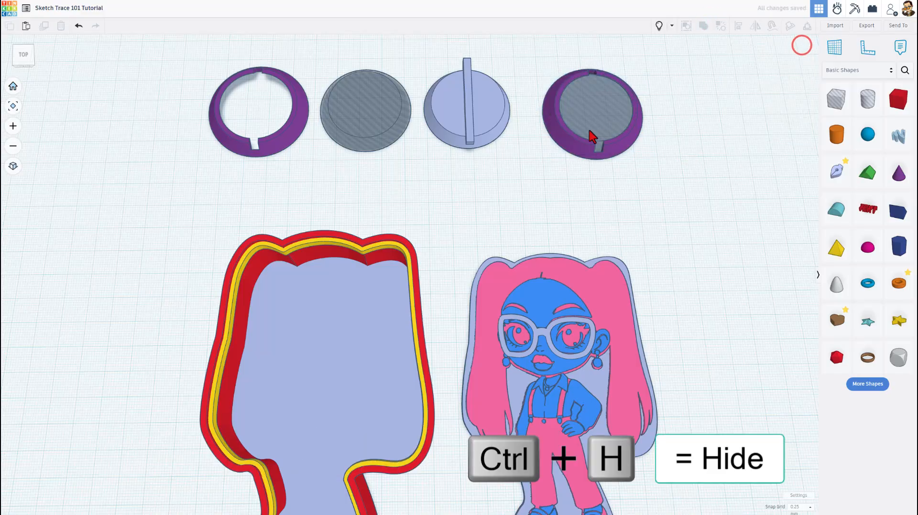
left_click(591, 111)
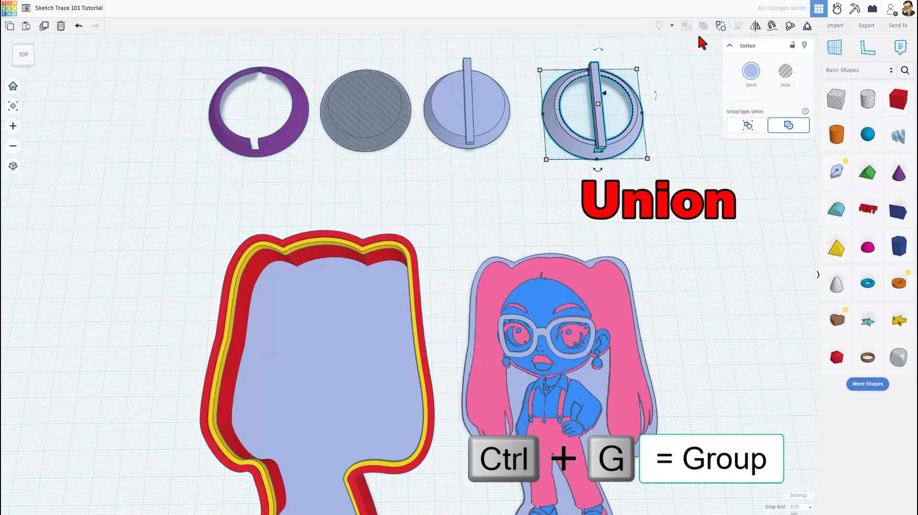
key("ctrl+g")
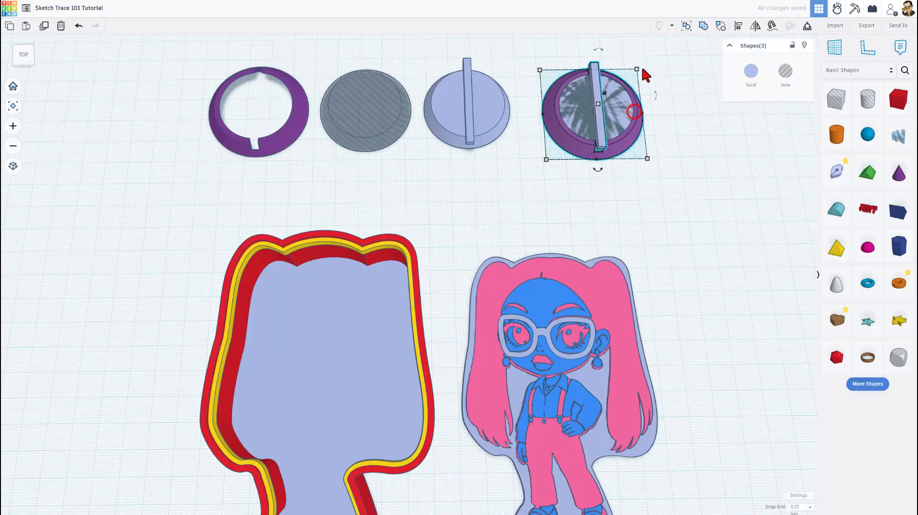
key("ctrl+b")
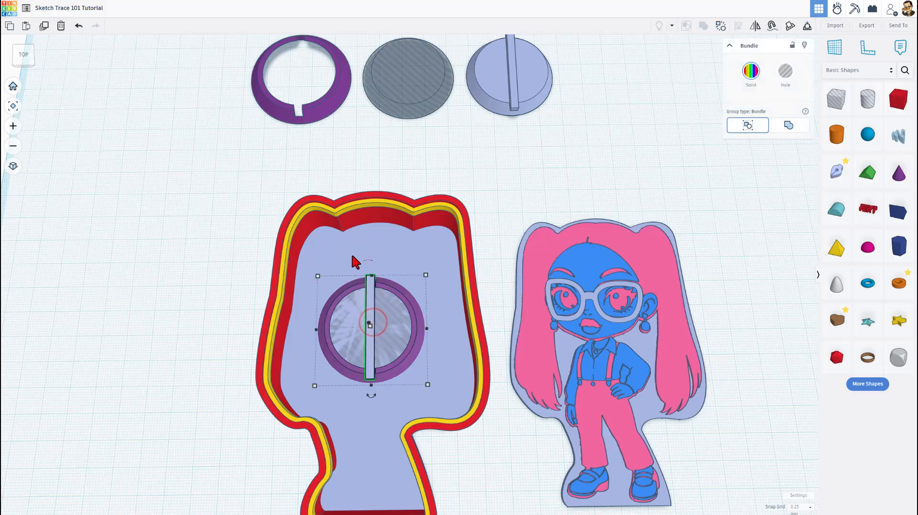
Step: Union the ring bundle with the red-walled back using Ctrl+G
key("l")
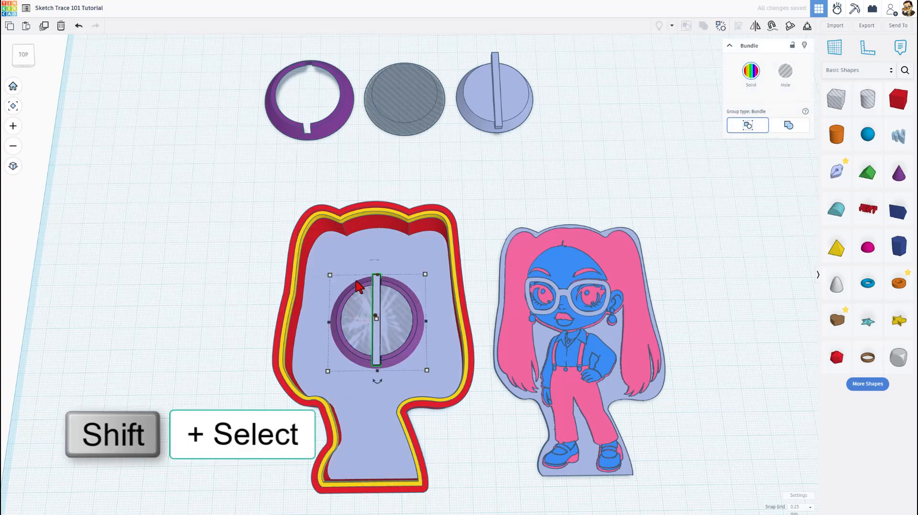
mouse_move(362, 313)
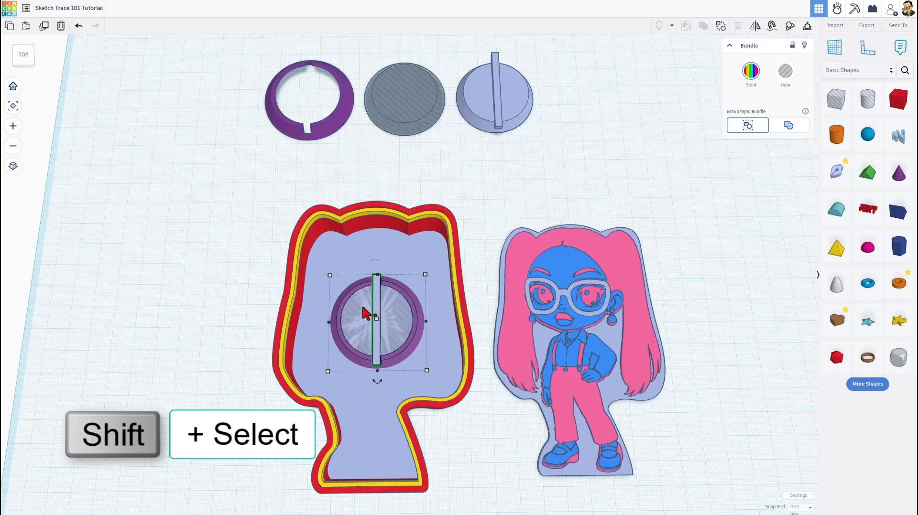
mouse_move(350, 260)
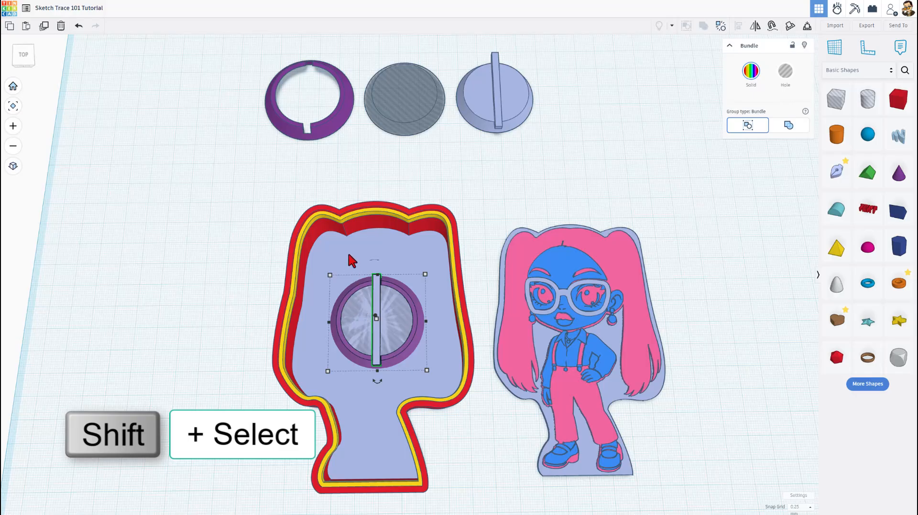
key("ctrl+g")
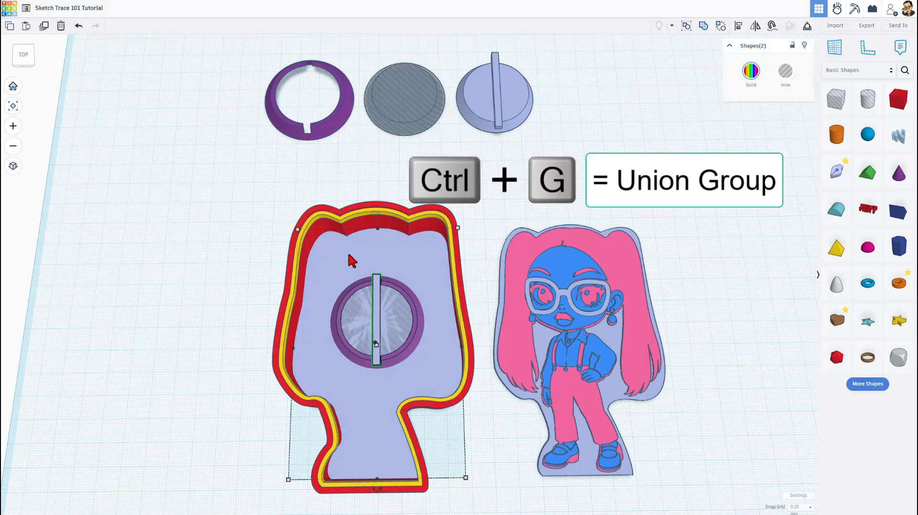
key("ctrl+g")
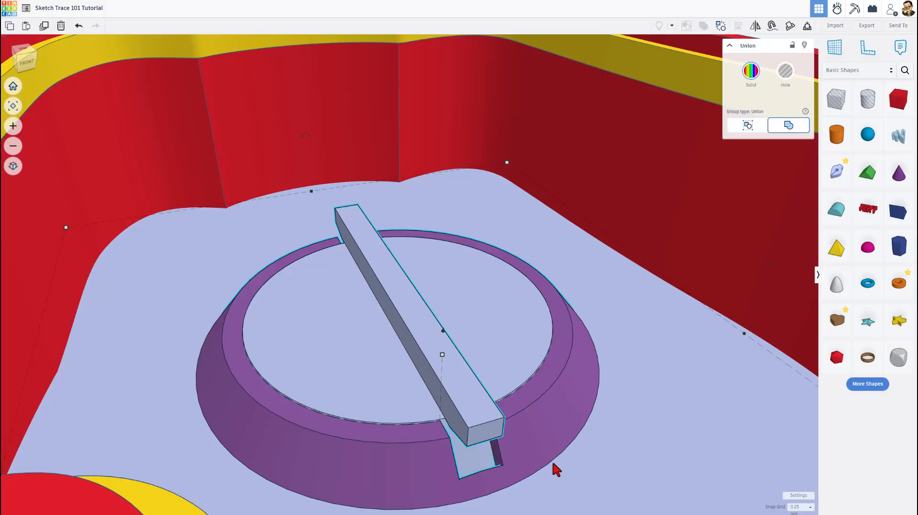
mouse_move(412, 371)
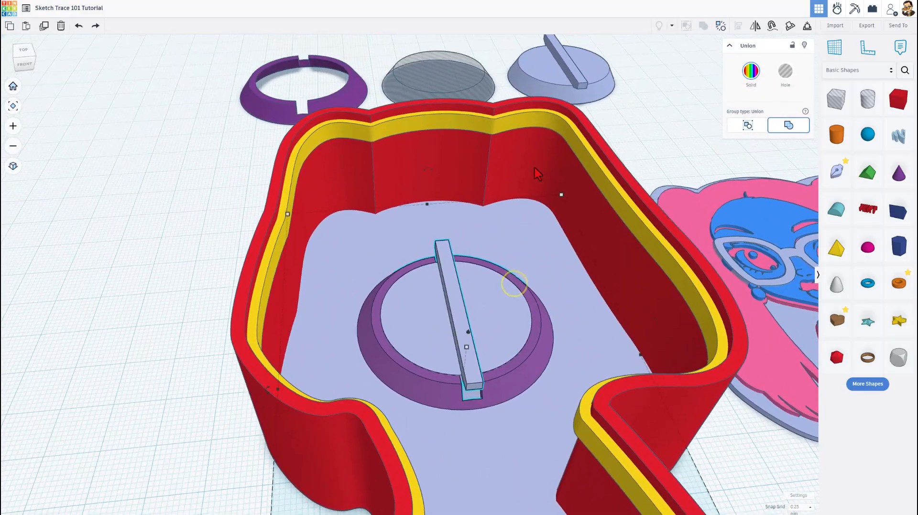
mouse_move(678, 139)
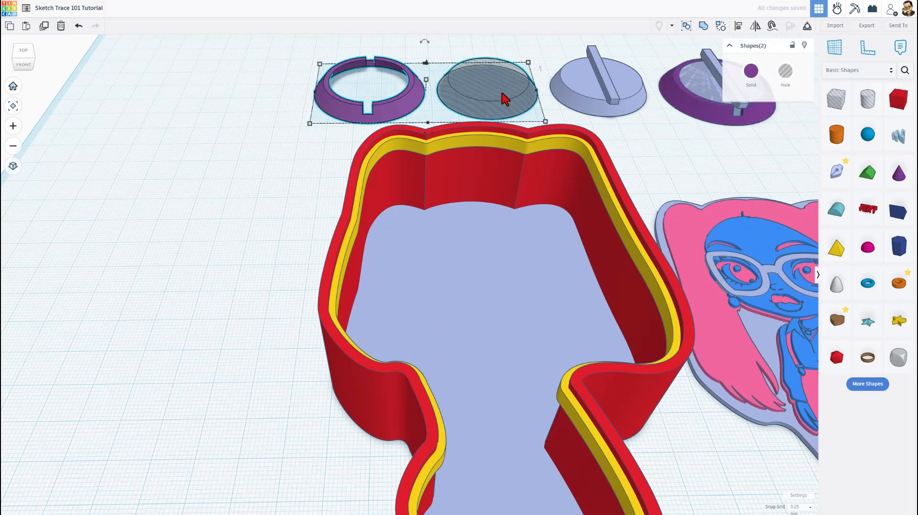
Step: Align and bundle the notched ring with the hole disc, then place them into the back
key("l")
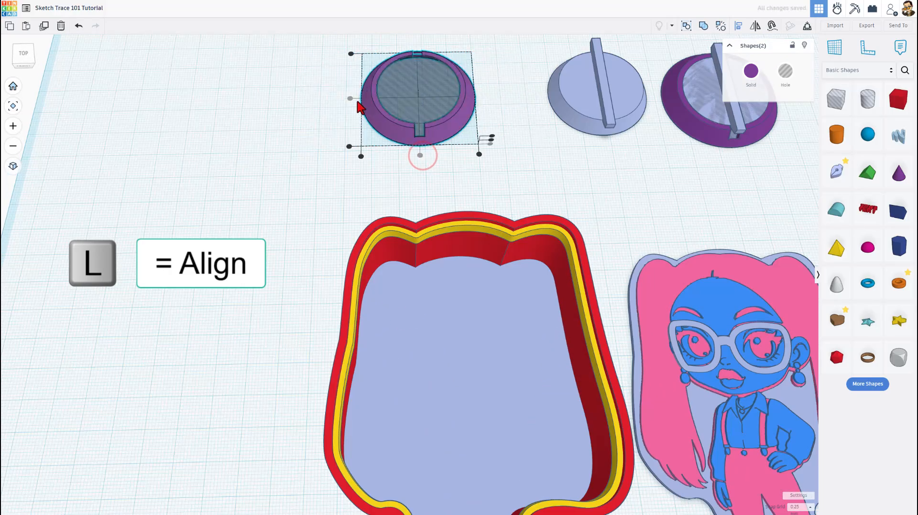
key("l")
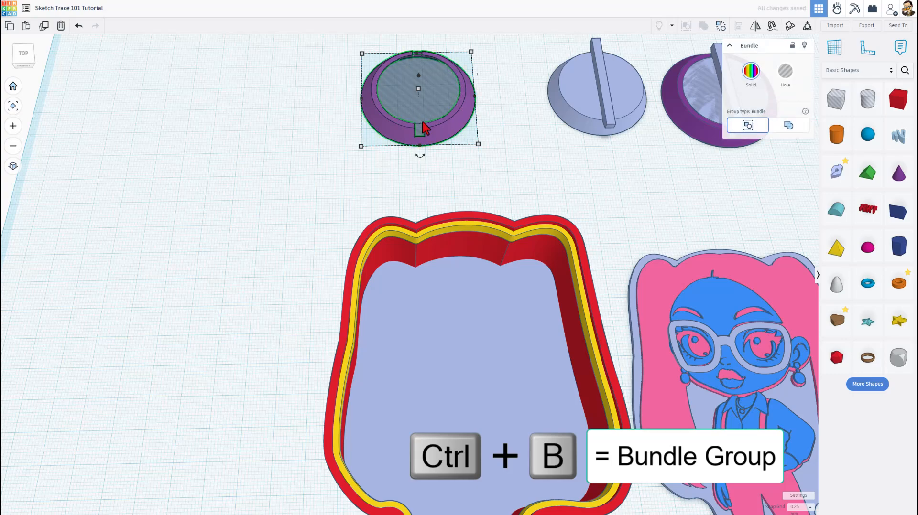
left_click_drag(419, 98, 458, 369)
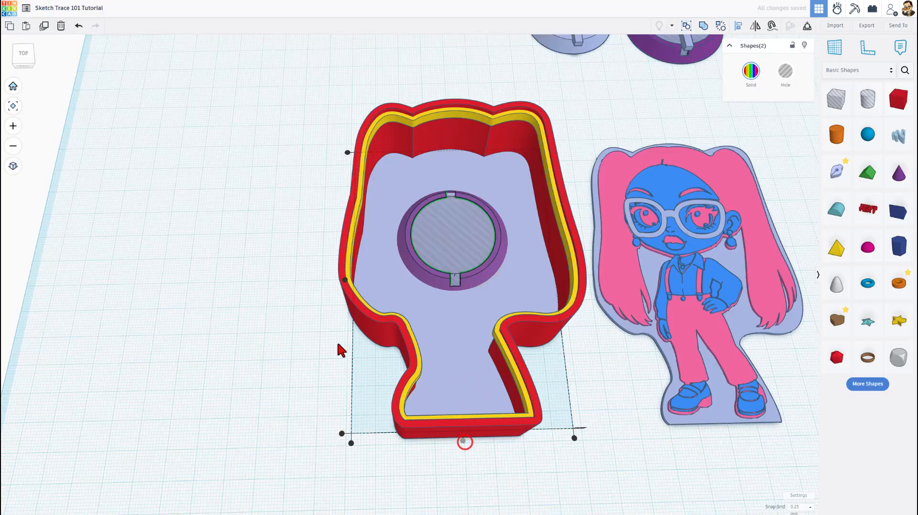
left_click(456, 240)
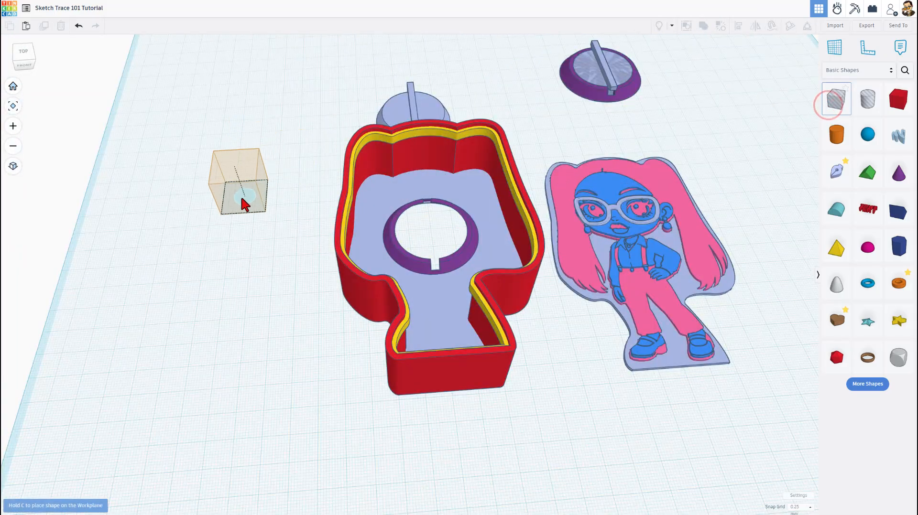
Step: Add a box hole along the back's top wall for the coin slot
left_click(237, 182)
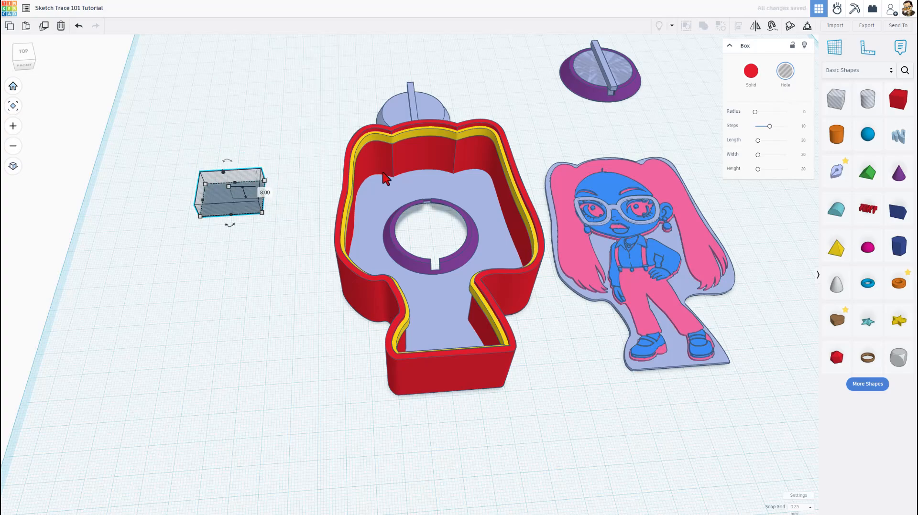
left_click(422, 166)
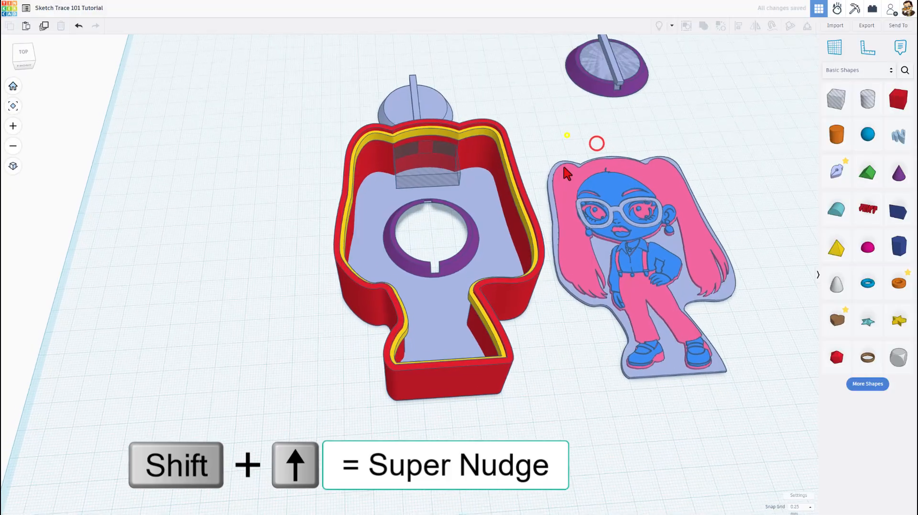
left_click(427, 169)
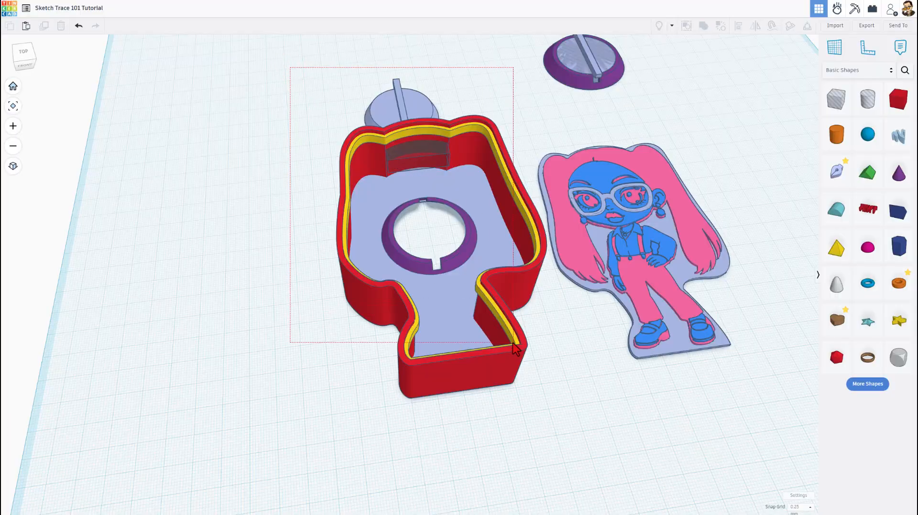
left_click(515, 349)
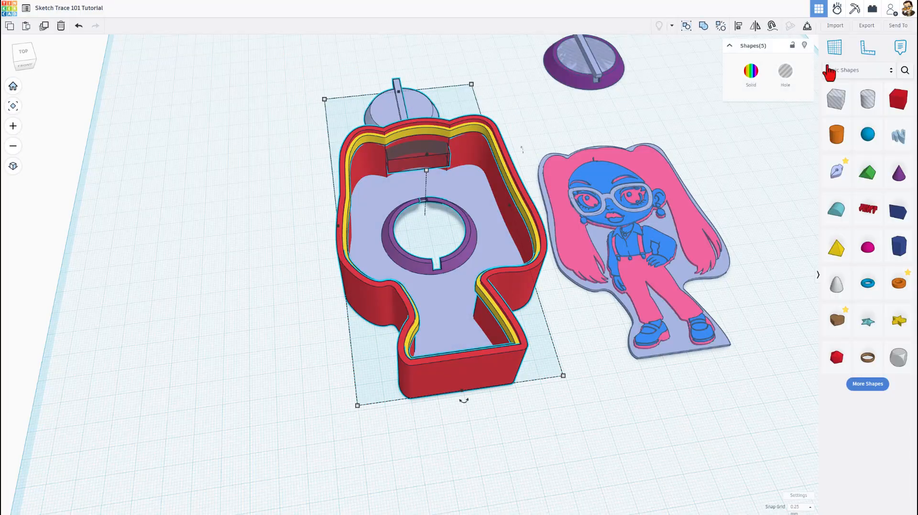
Step: Export the selected back as an STL, replacing the existing 'back Sketch Trace 101 Tutorial.stl'
left_click(866, 25)
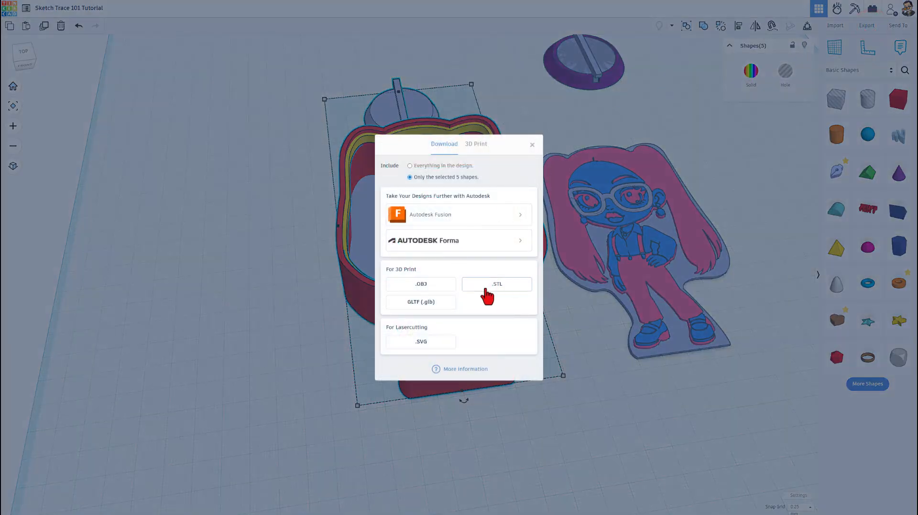
left_click(497, 284)
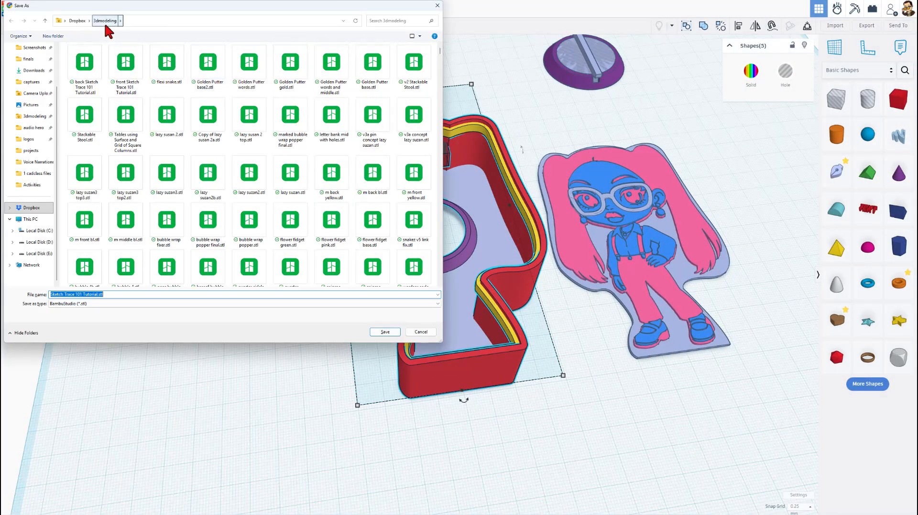
left_click(384, 333)
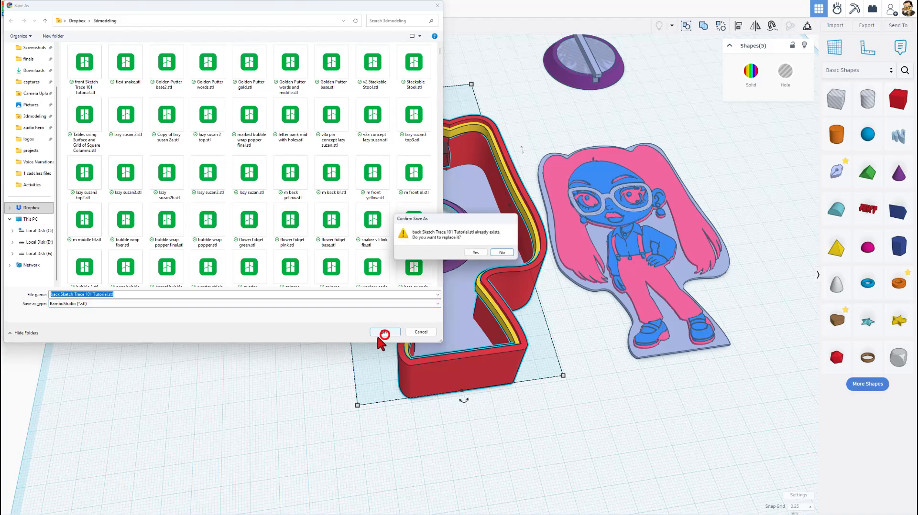
left_click(476, 252)
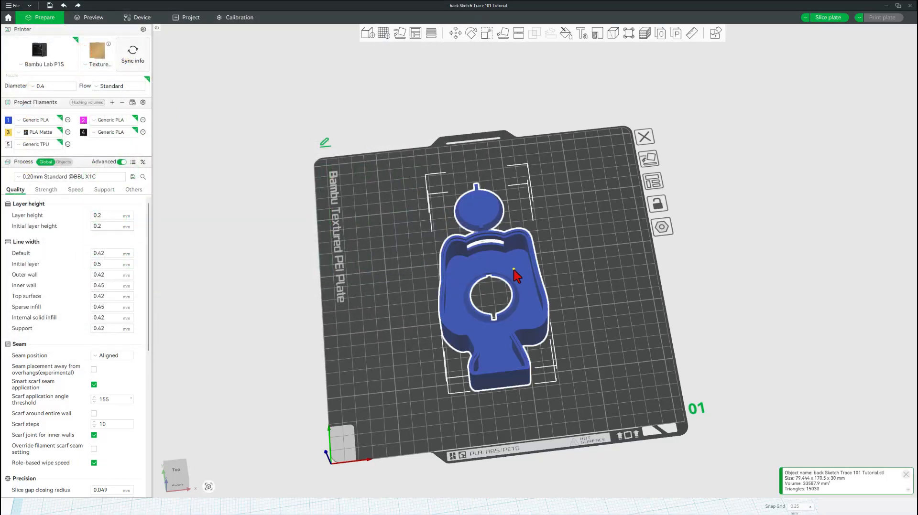
right_click(516, 272)
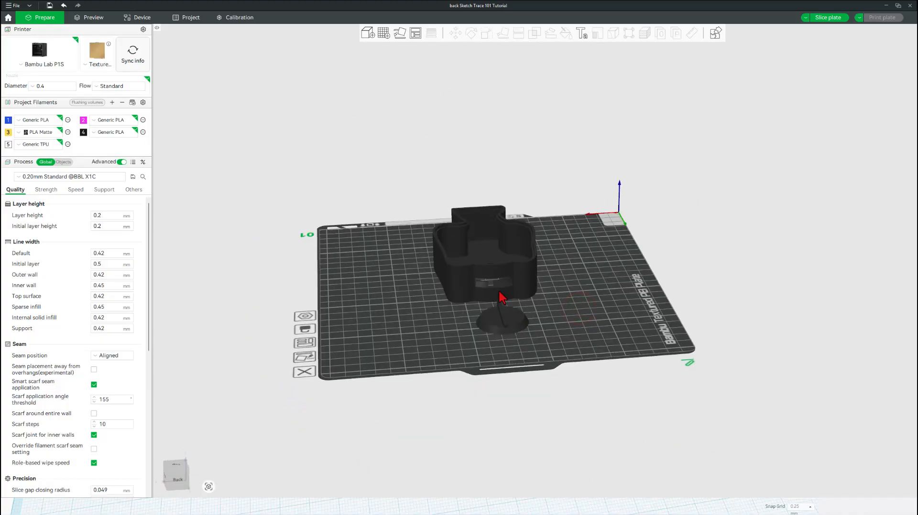
left_click_drag(500, 296, 571, 307)
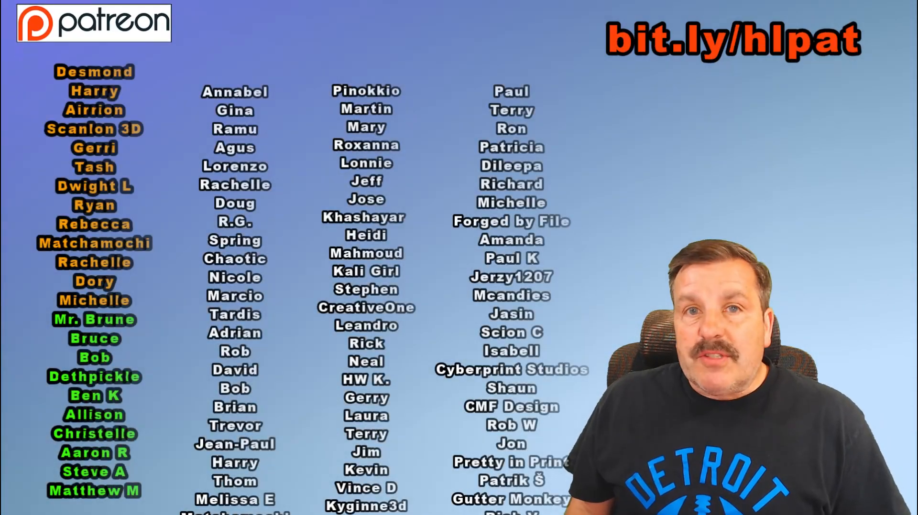
scroll("down", 3)
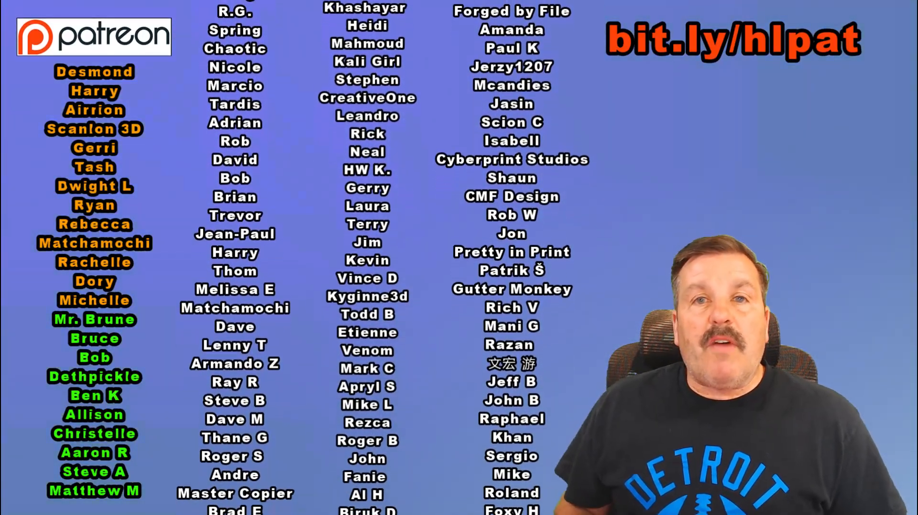
scroll("up", 3)
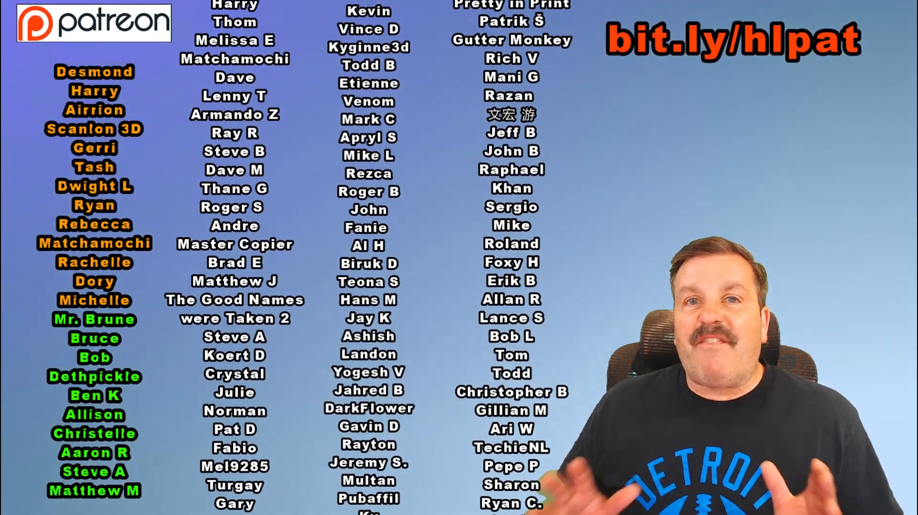
scroll("down", 3)
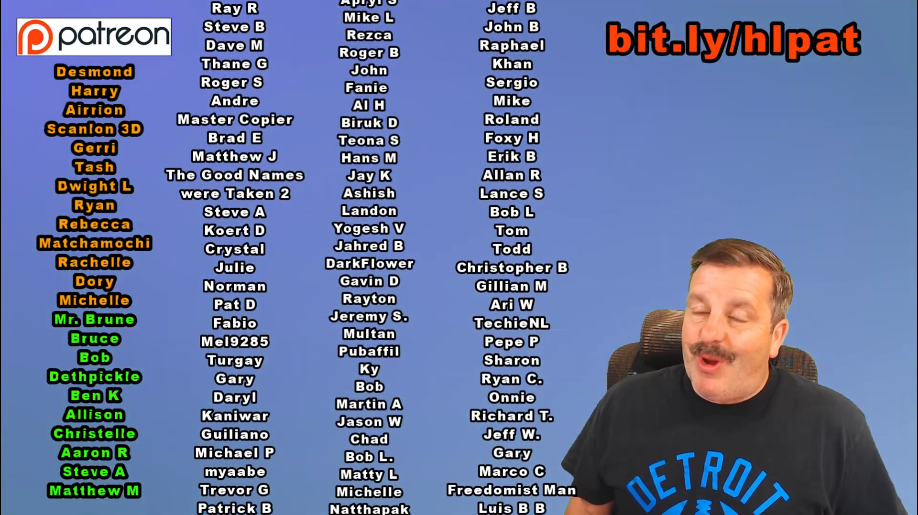